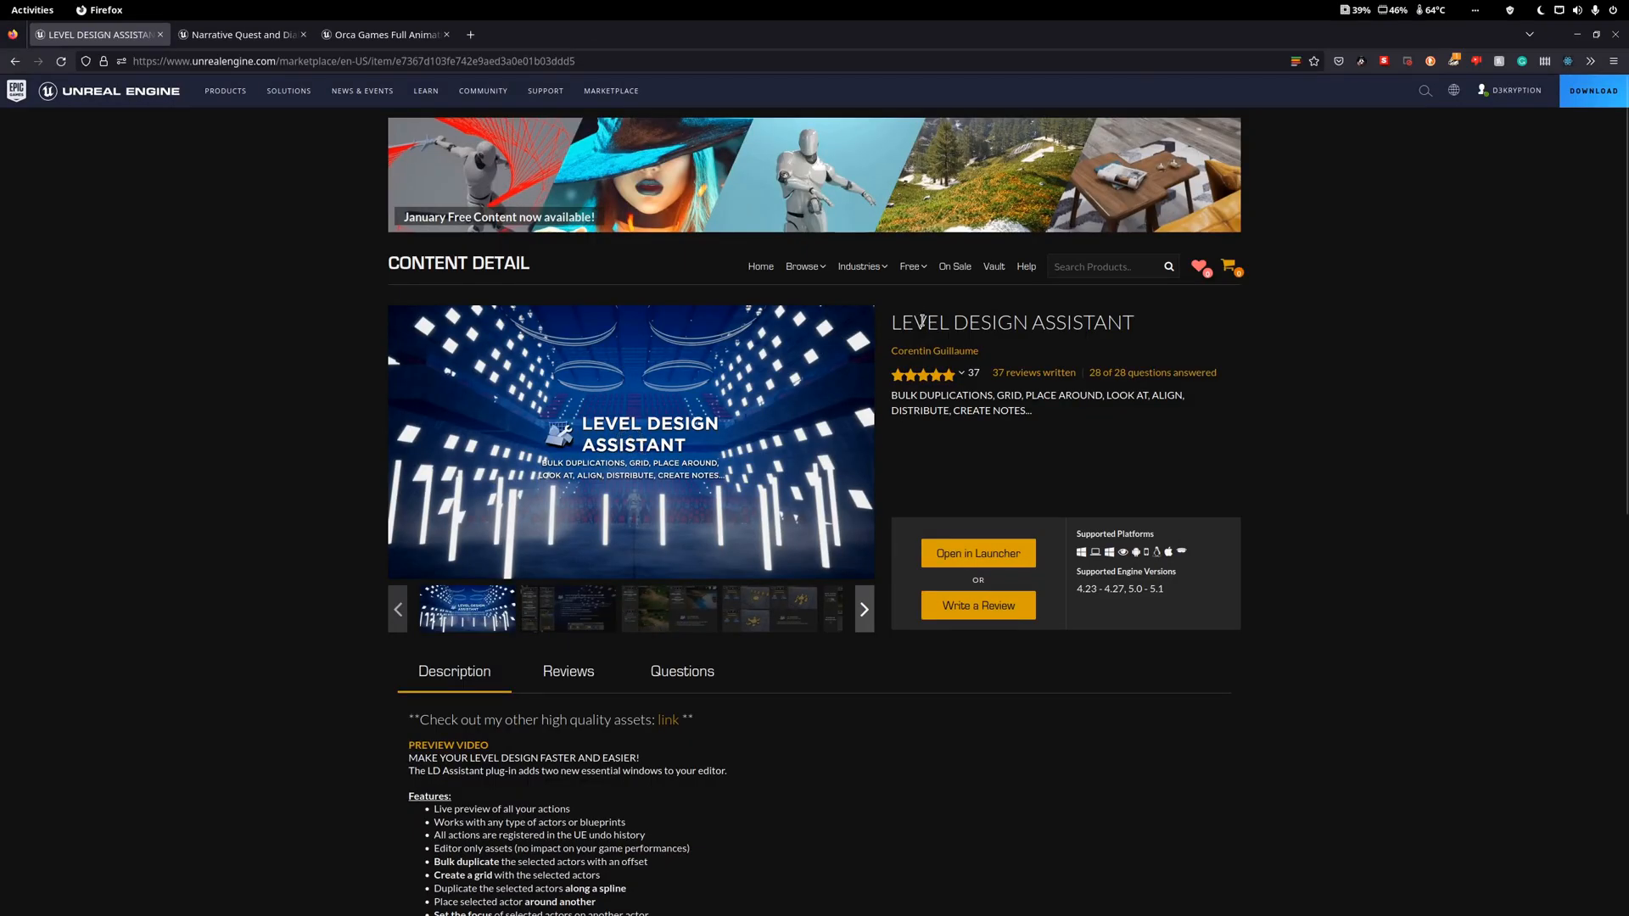
Scroll to Technical Details and highlight the Supported Platforms lines on the marketplace pages.
scroll(down, 3)
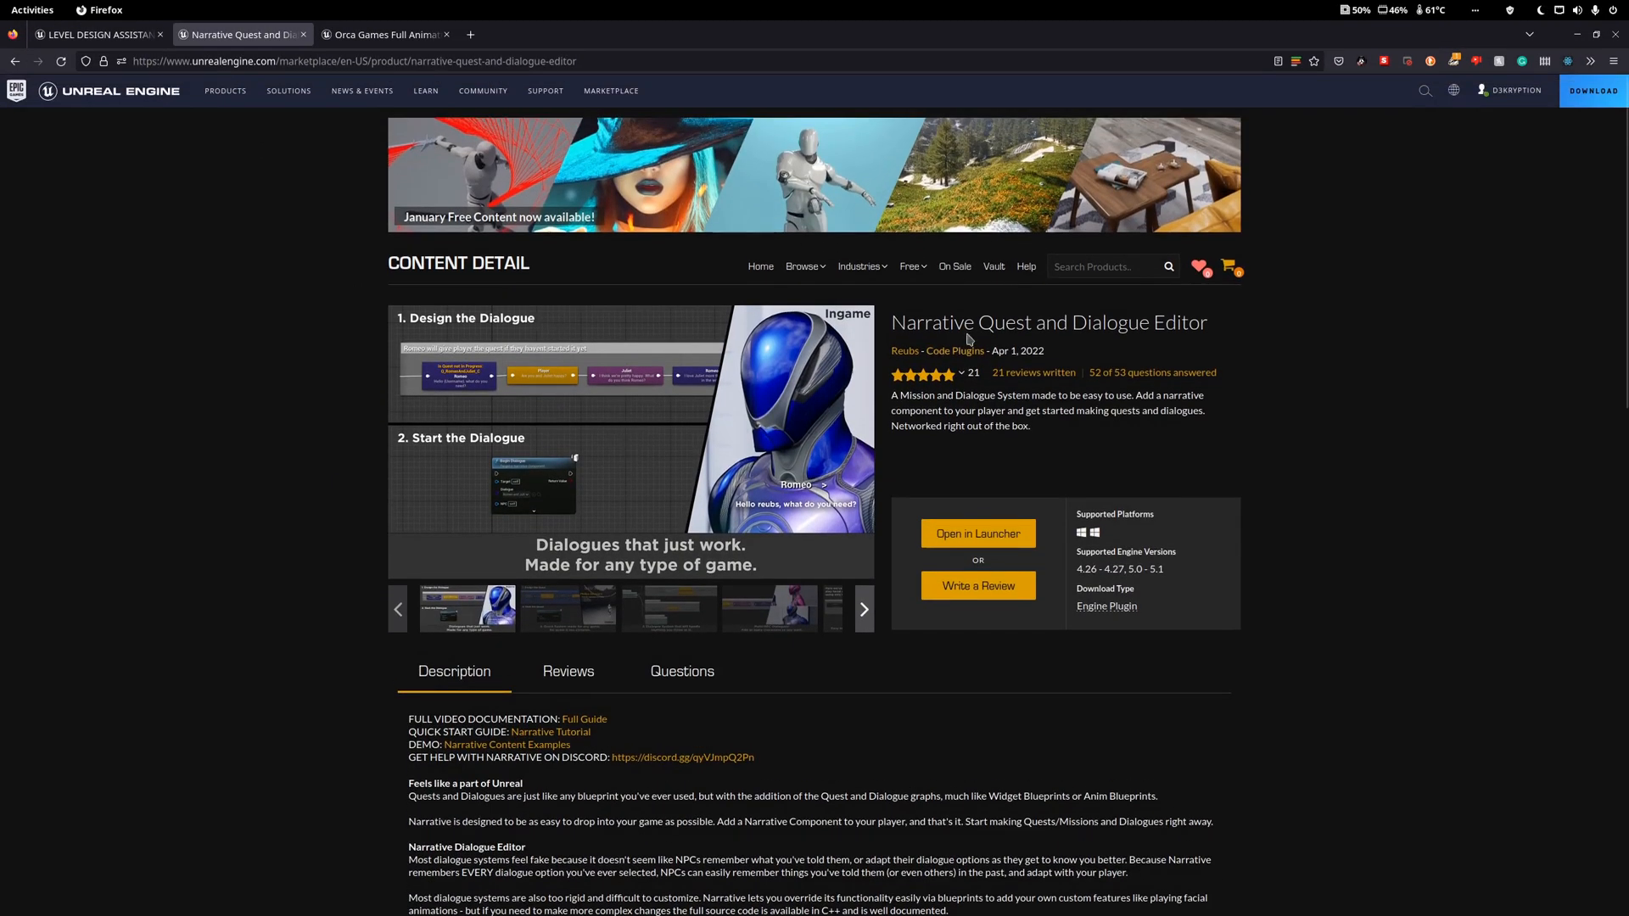
scroll(down, 3)
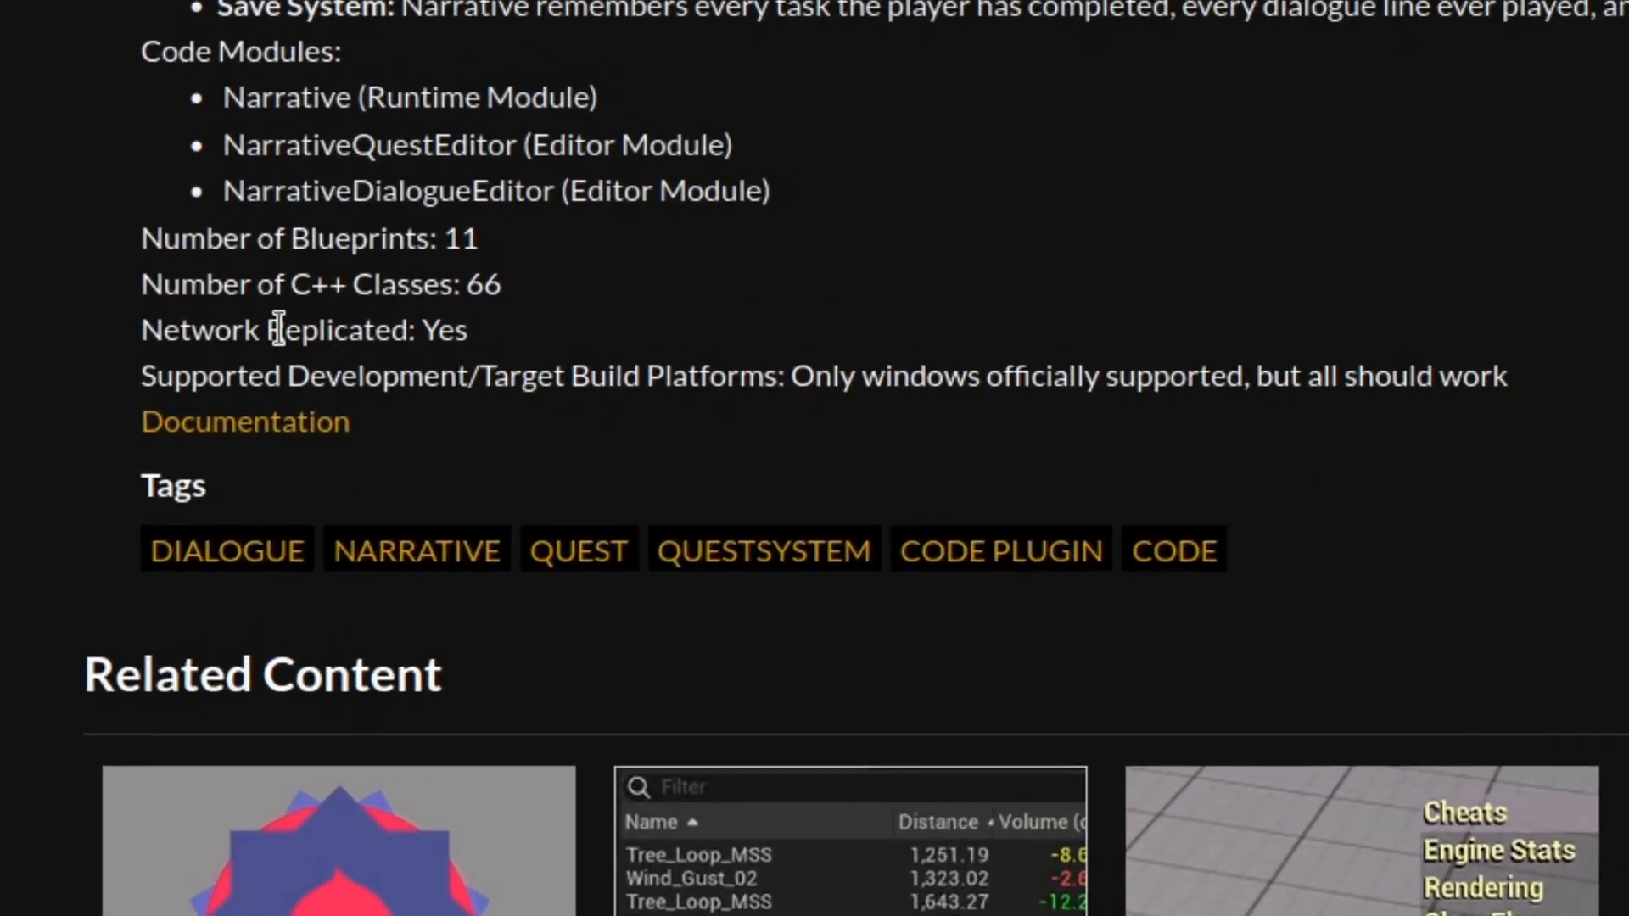
drag(142, 375, 1501, 375)
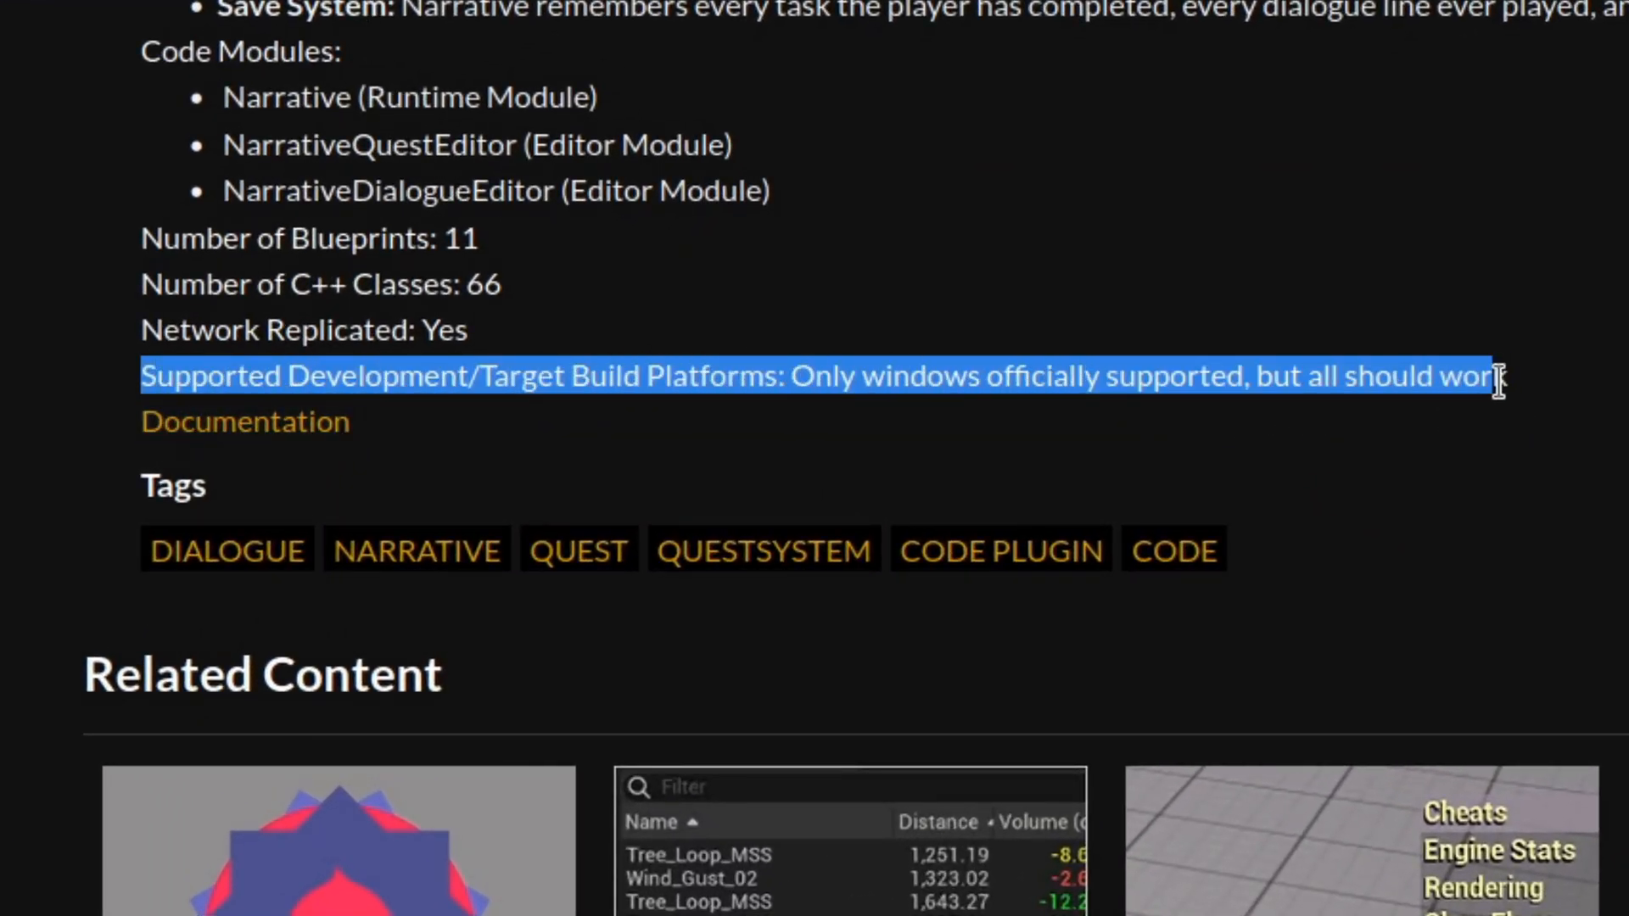
click(384, 34)
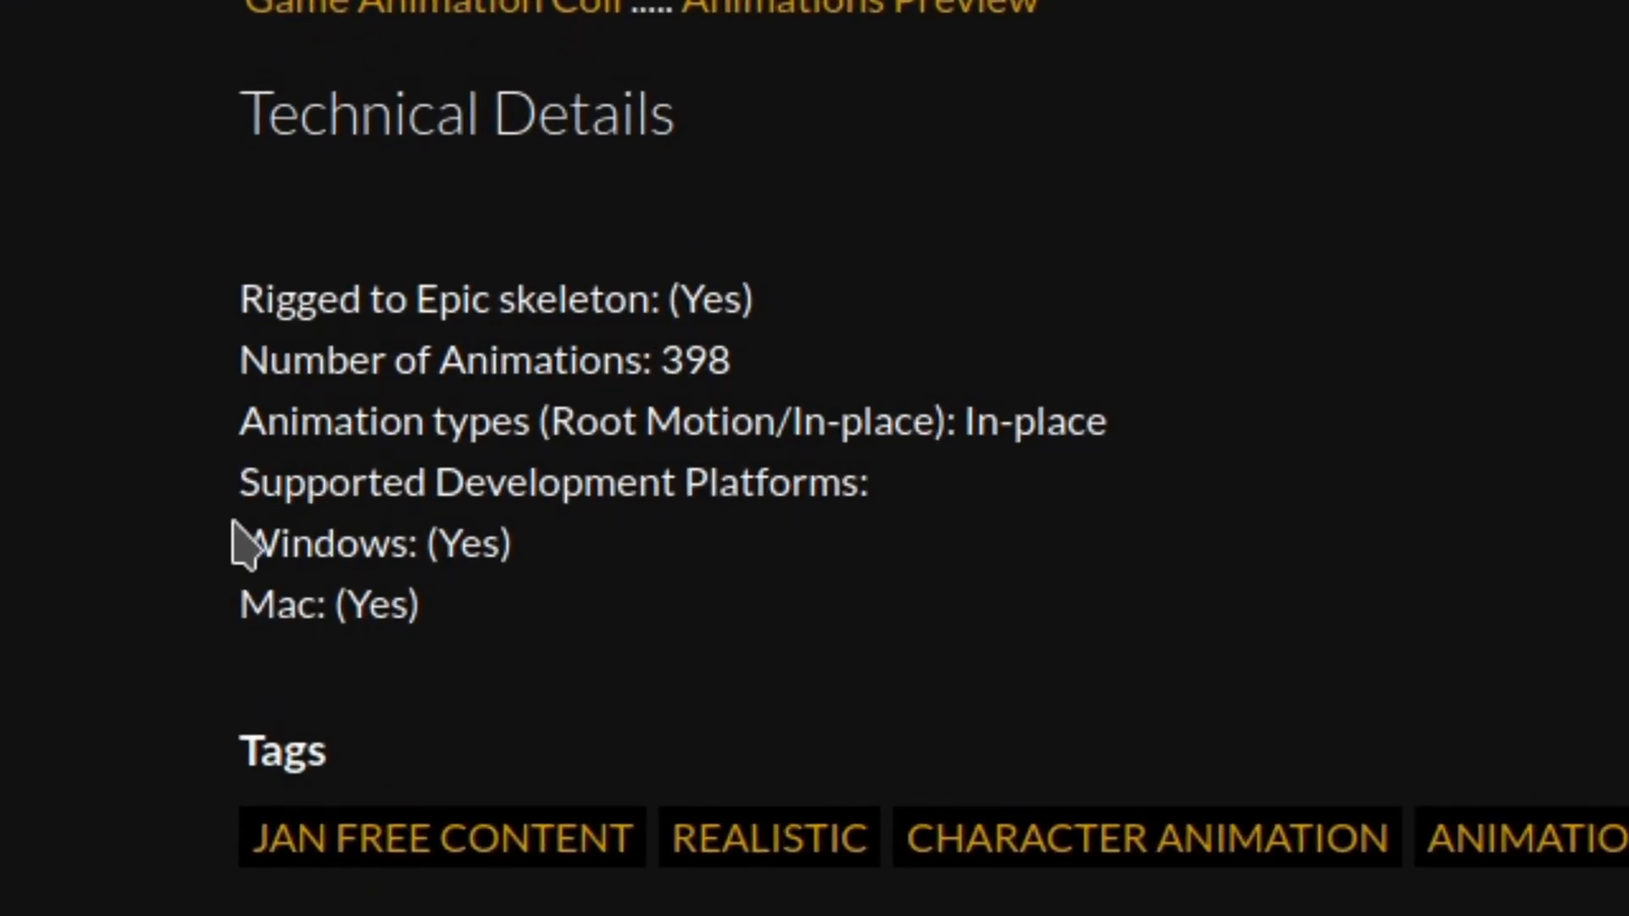
drag(240, 543, 421, 605)
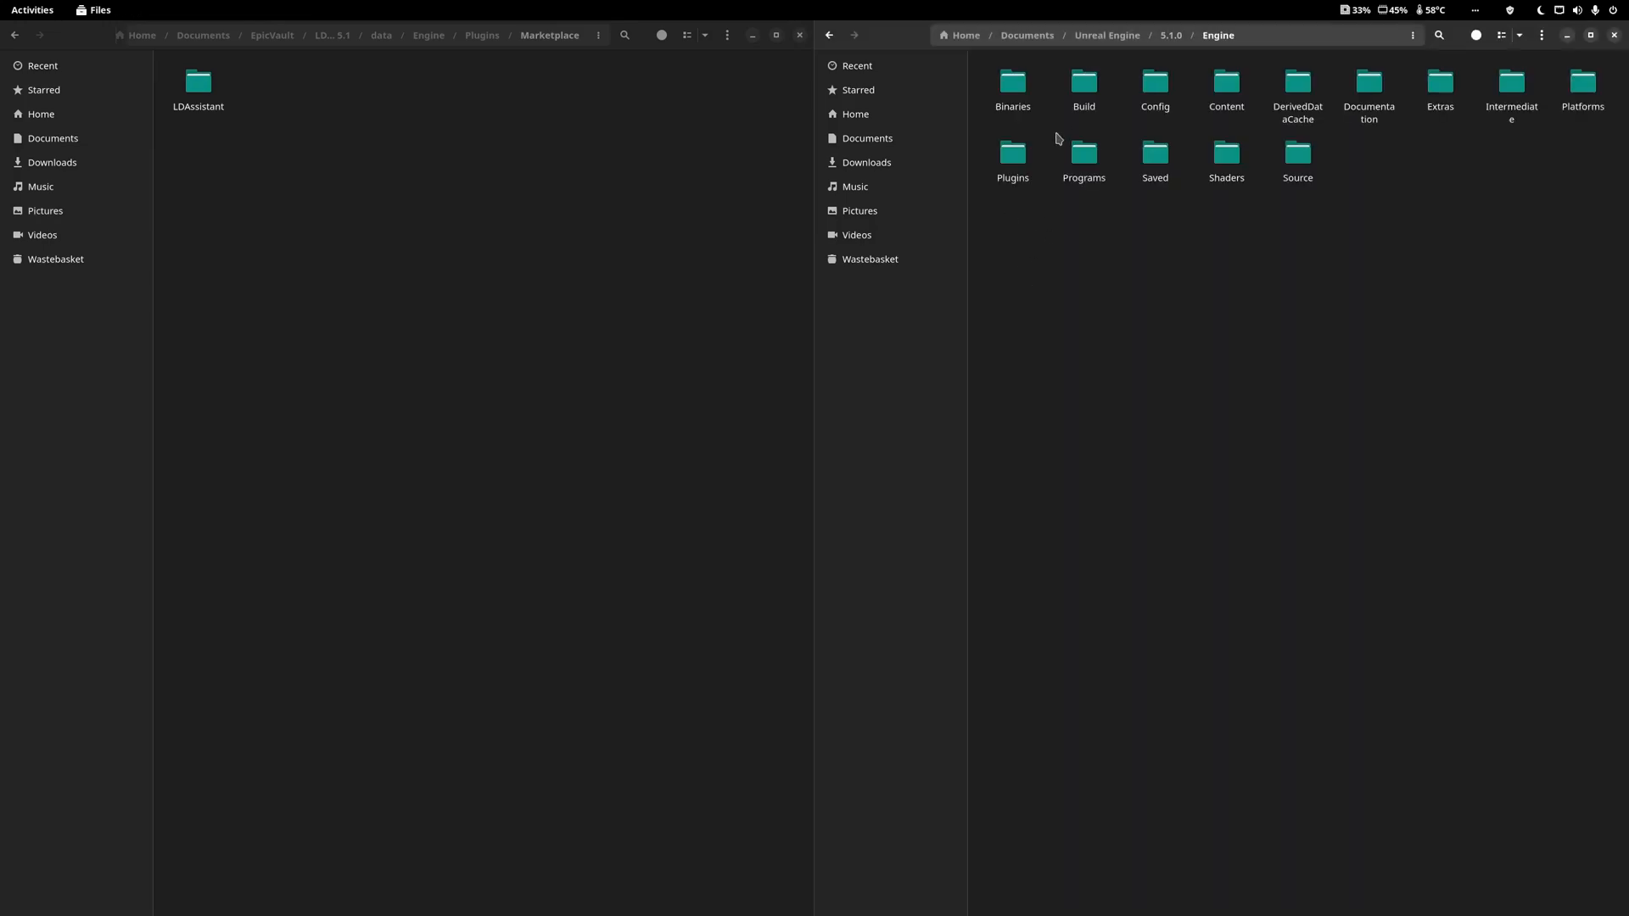
Paste the copied engine into Documents/Unreal Engine and open the 5.1.0_plugins folder.
double_click(1010, 152)
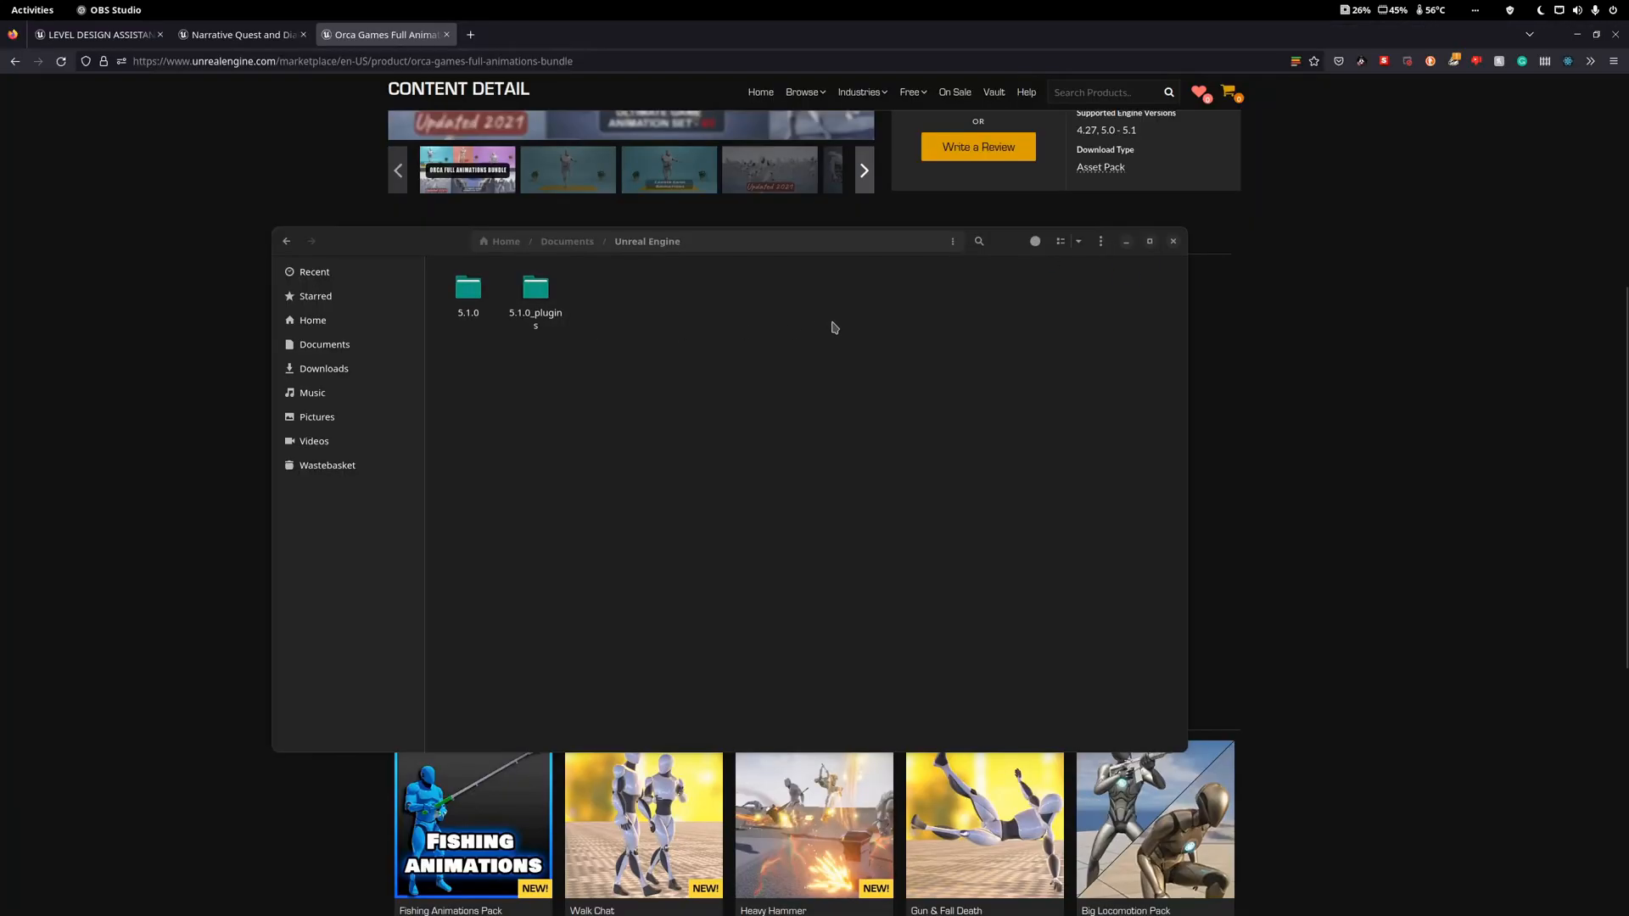
click(467, 294)
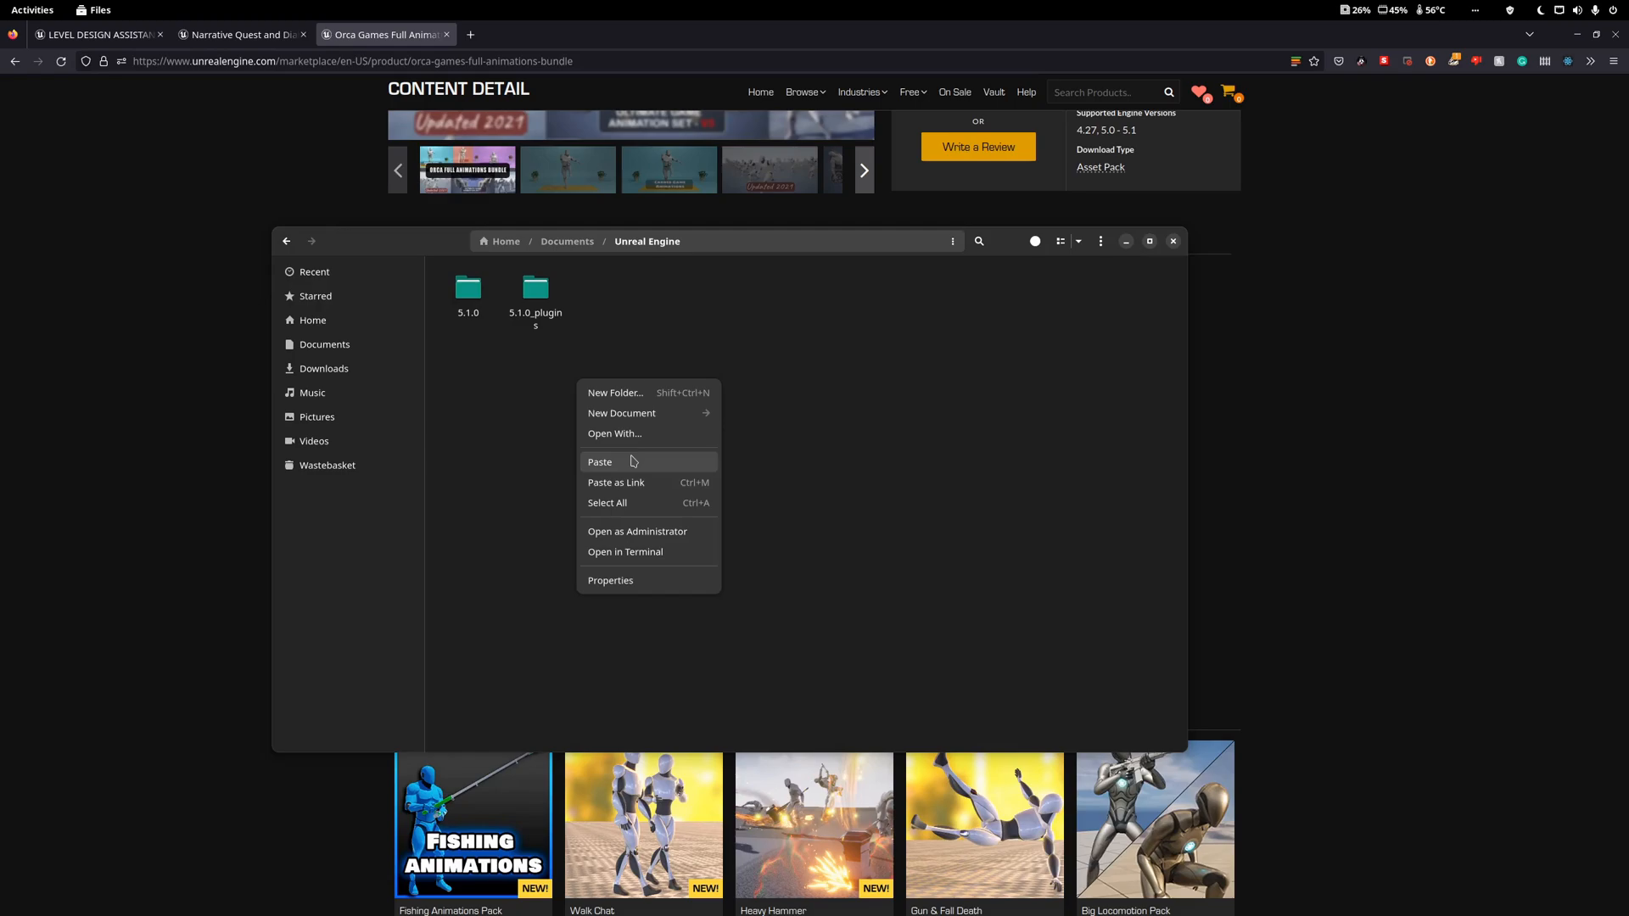
click(535, 291)
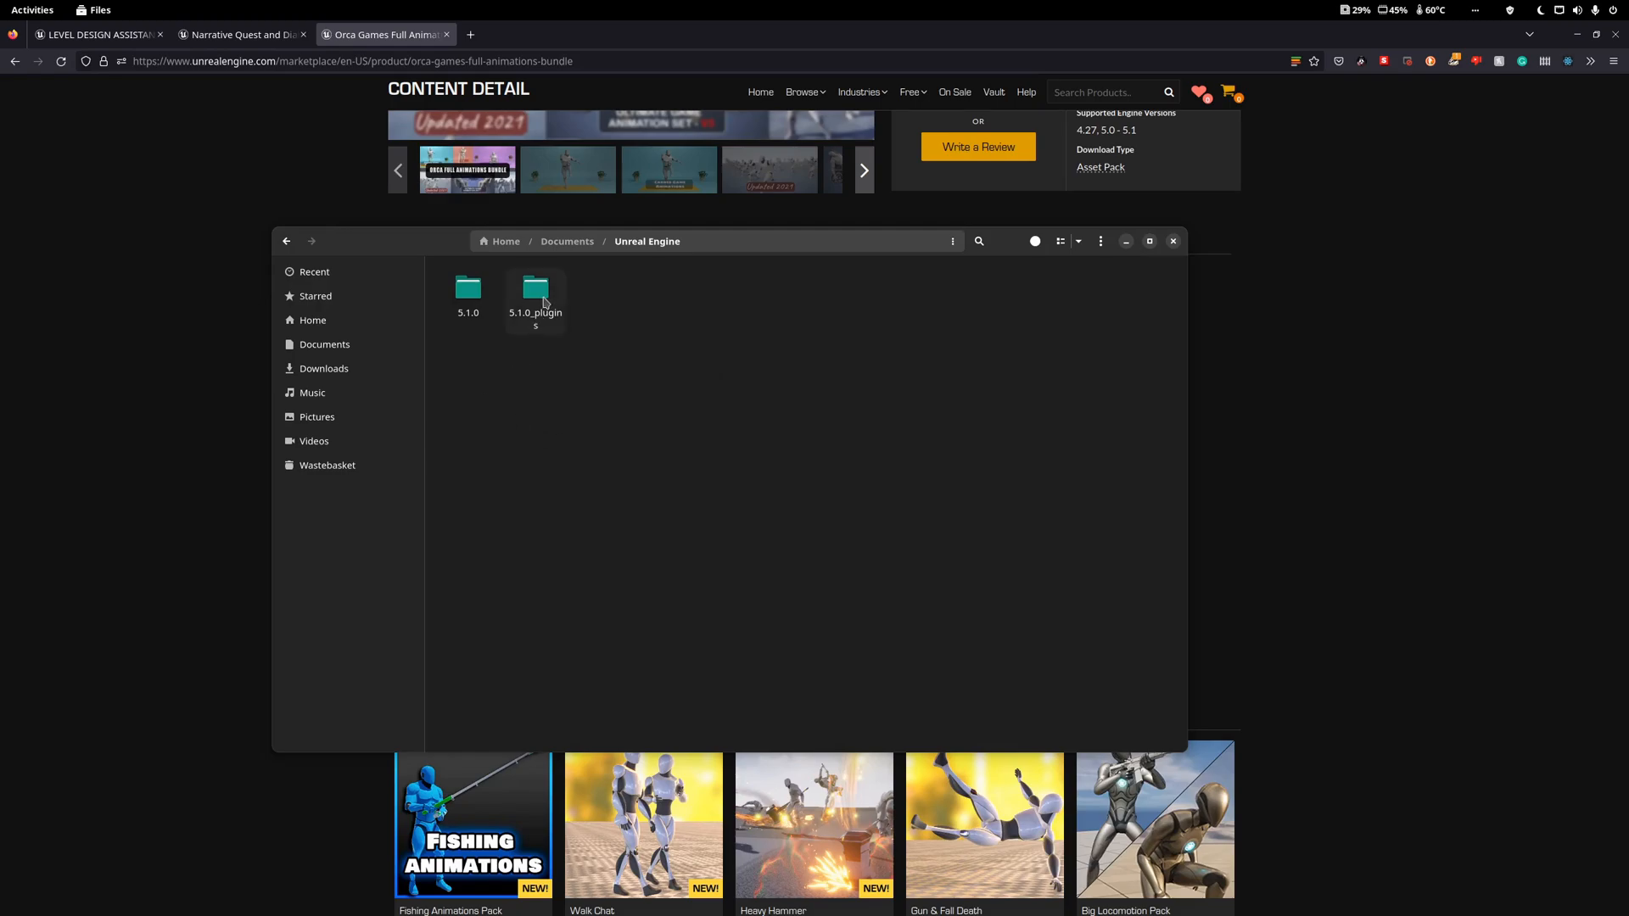
double_click(533, 288)
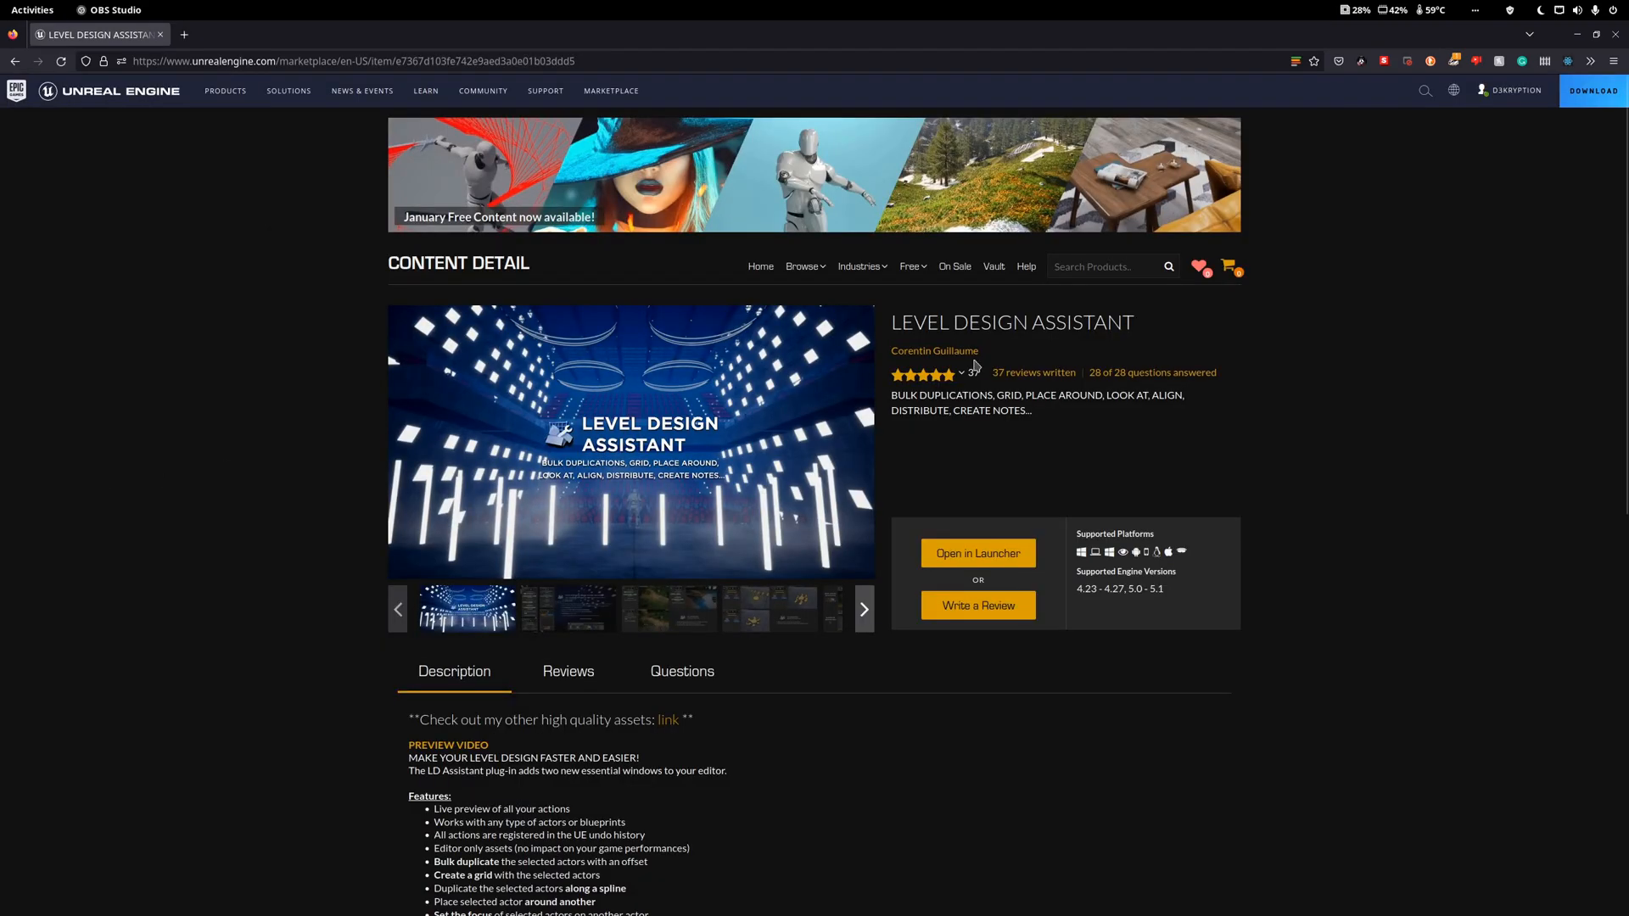
scroll(down, 3)
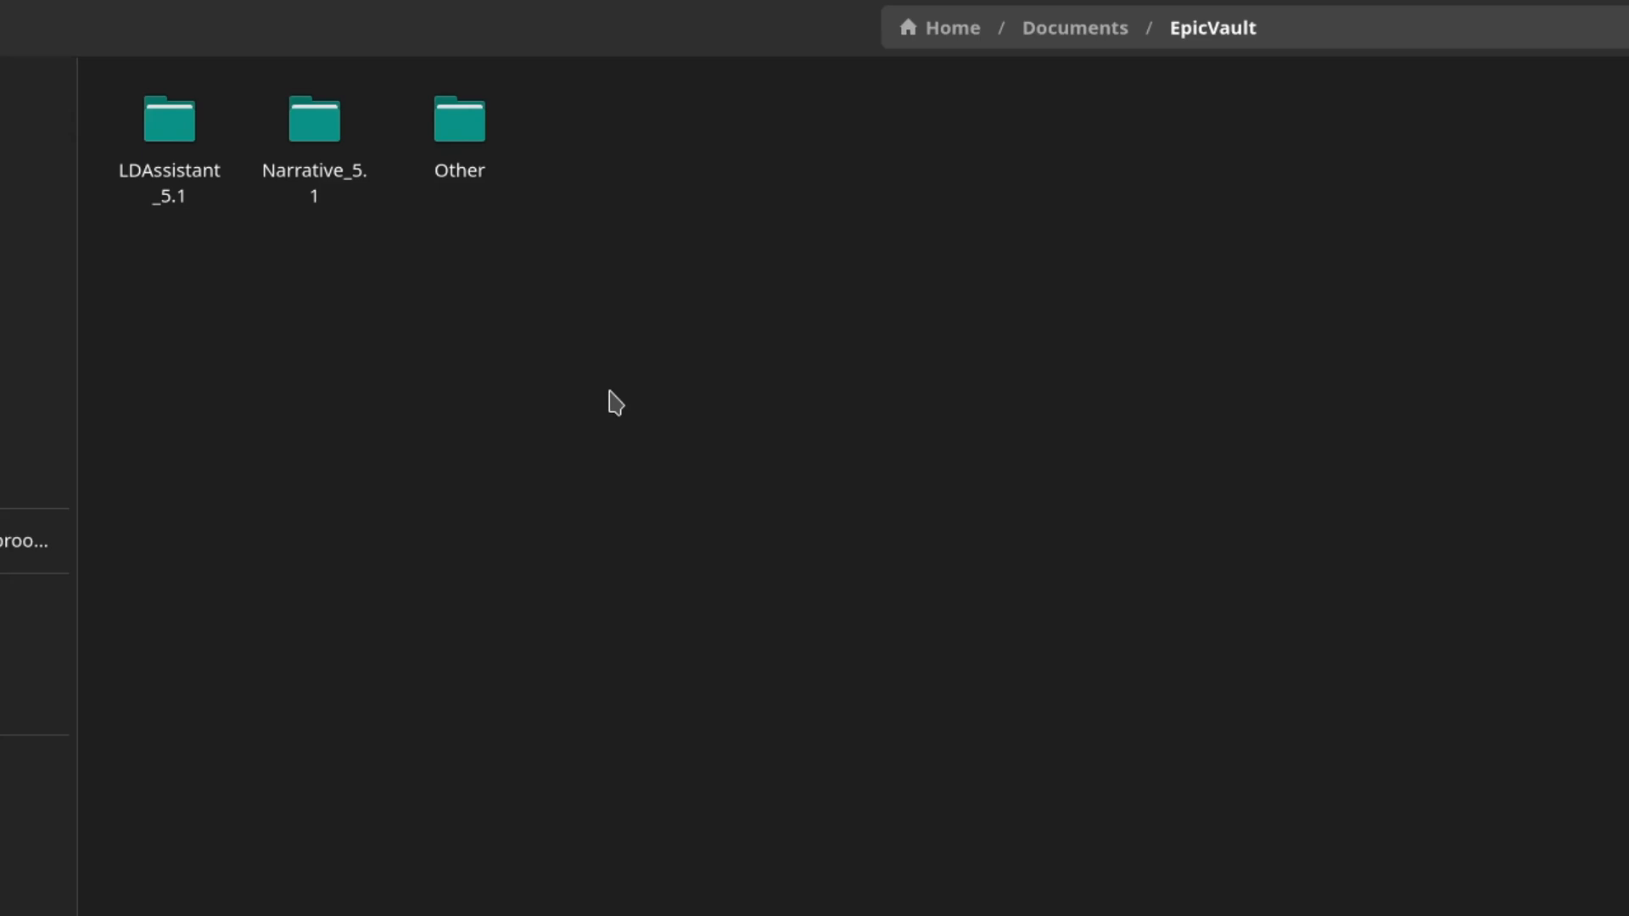
Browse LDAssistant_5.1 down to Marketplace/LDAssistant and open LDAssistant.uplugin with gedit.
double_click(168, 117)
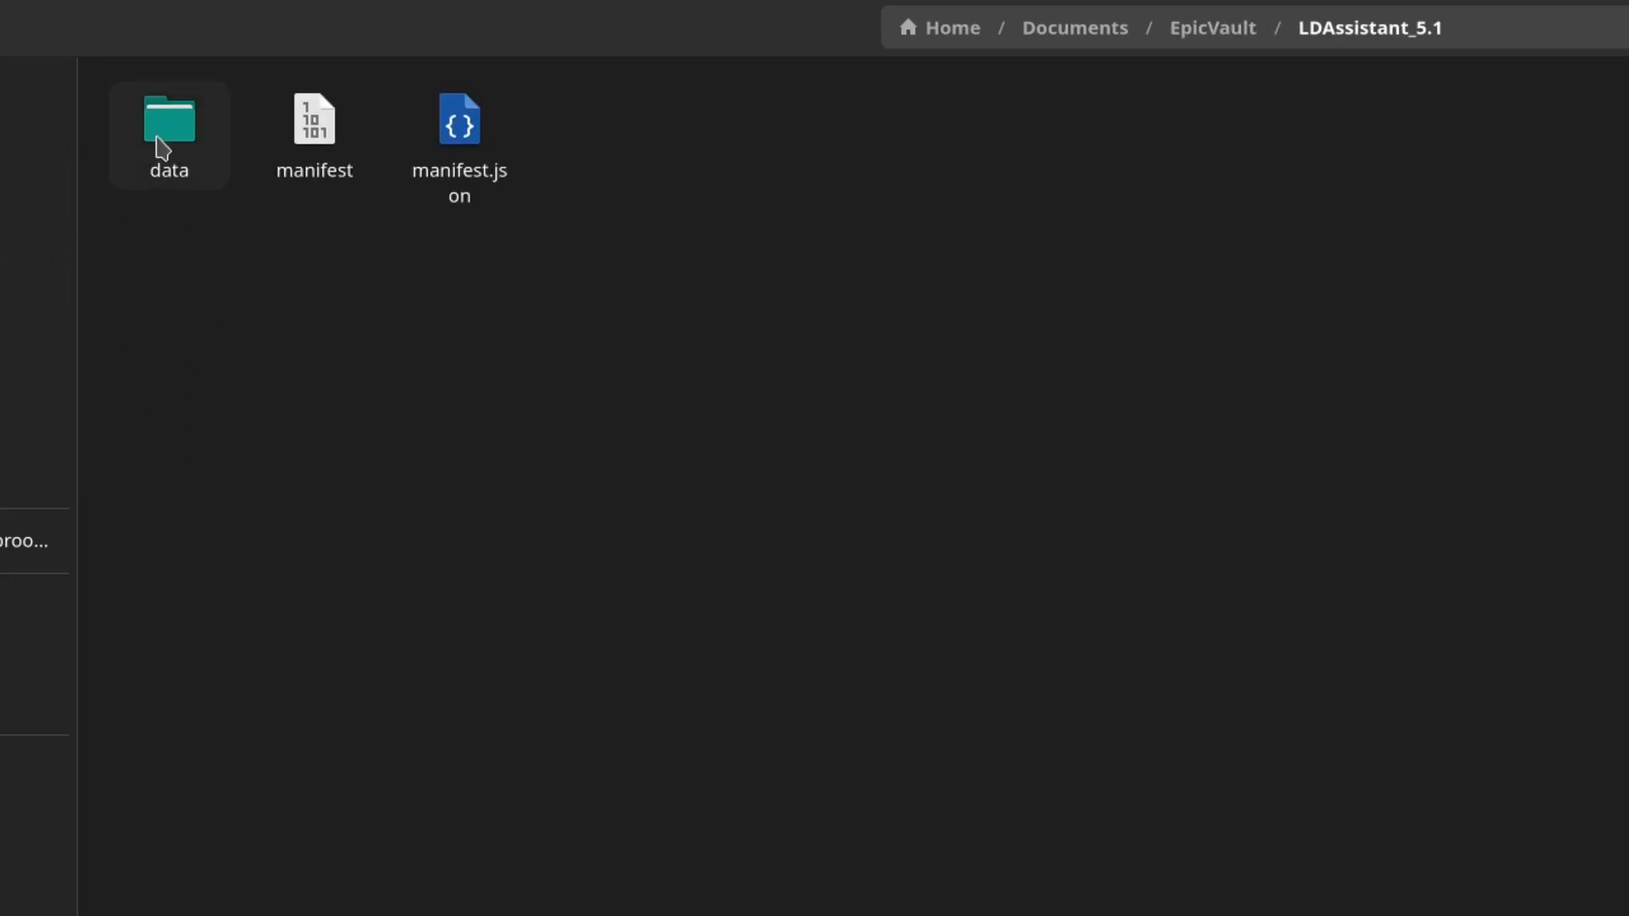
double_click(168, 121)
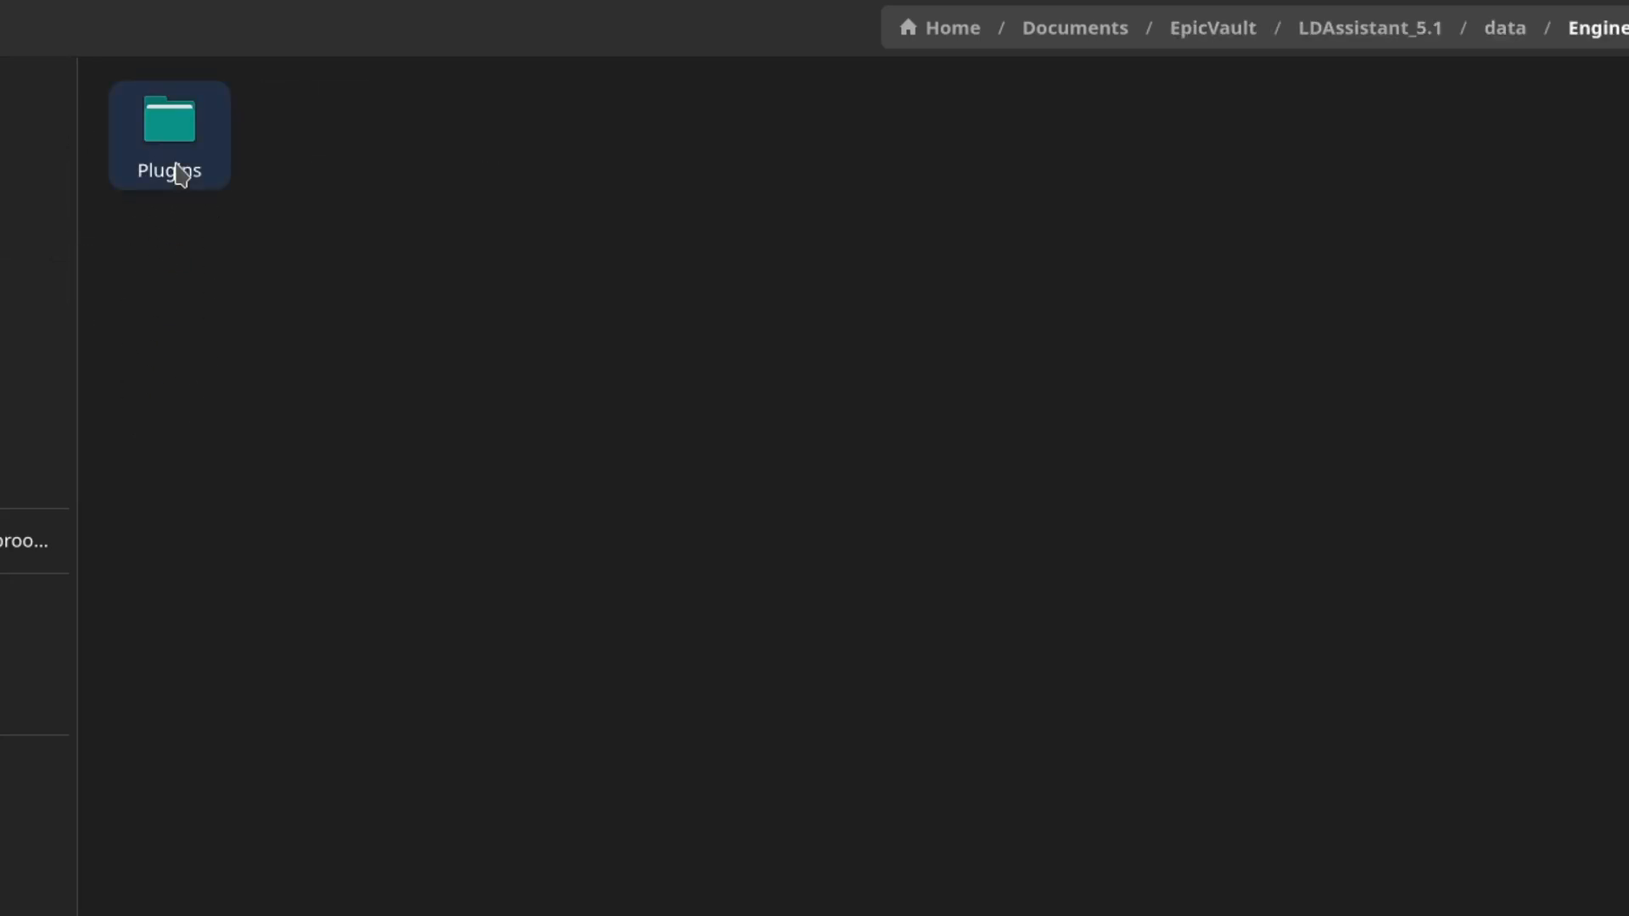
double_click(168, 125)
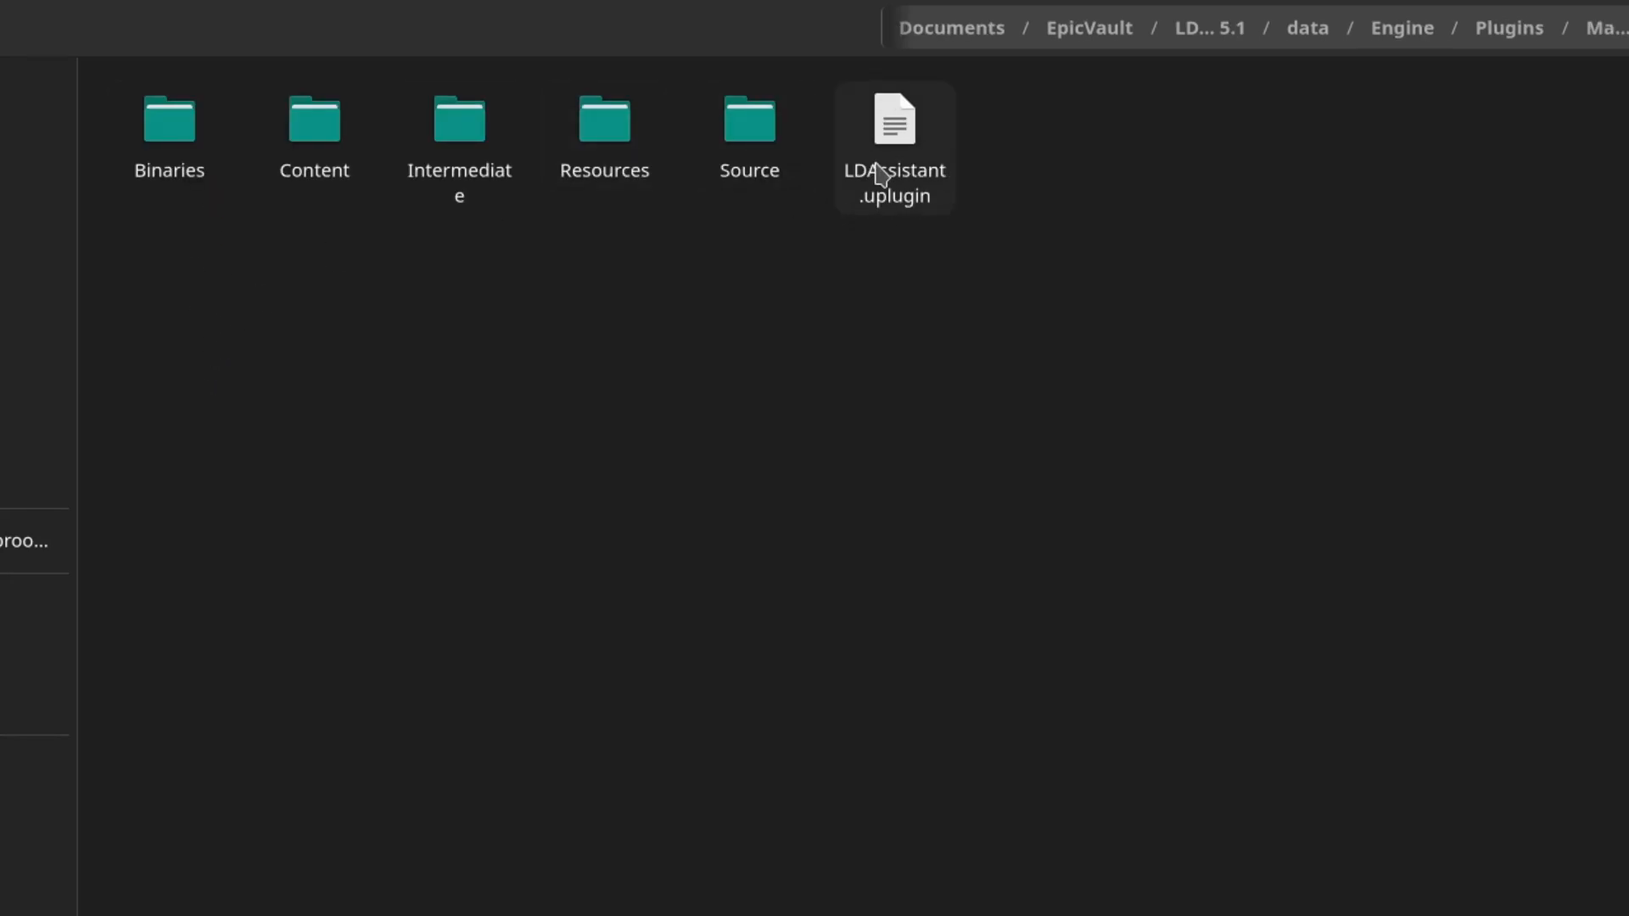
right_click(893, 120)
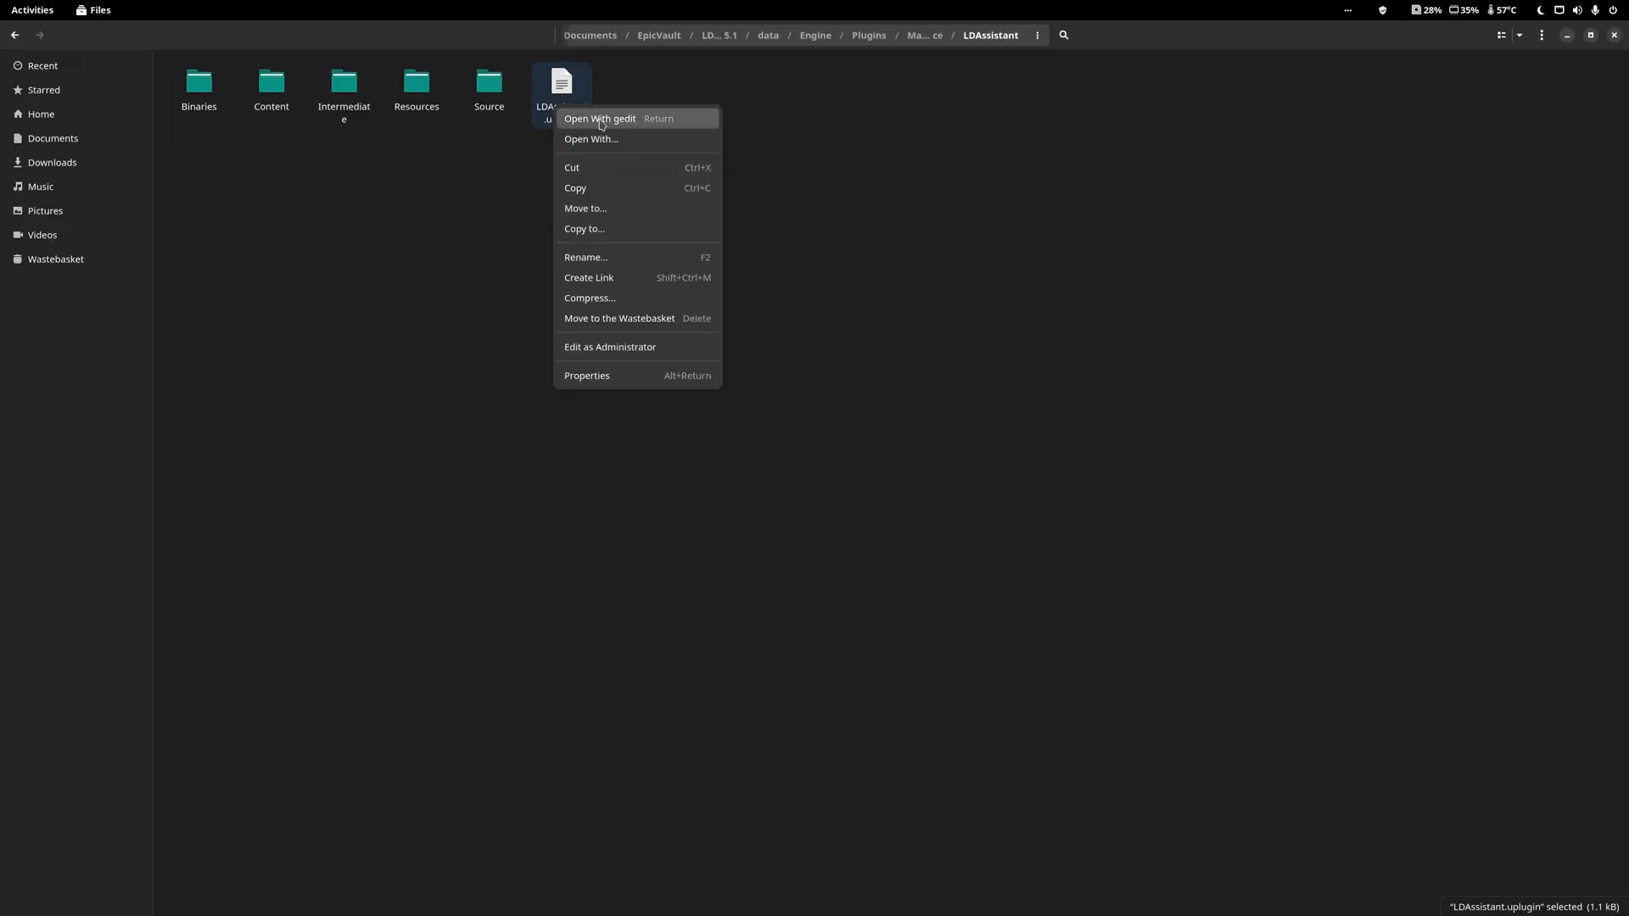
click(599, 117)
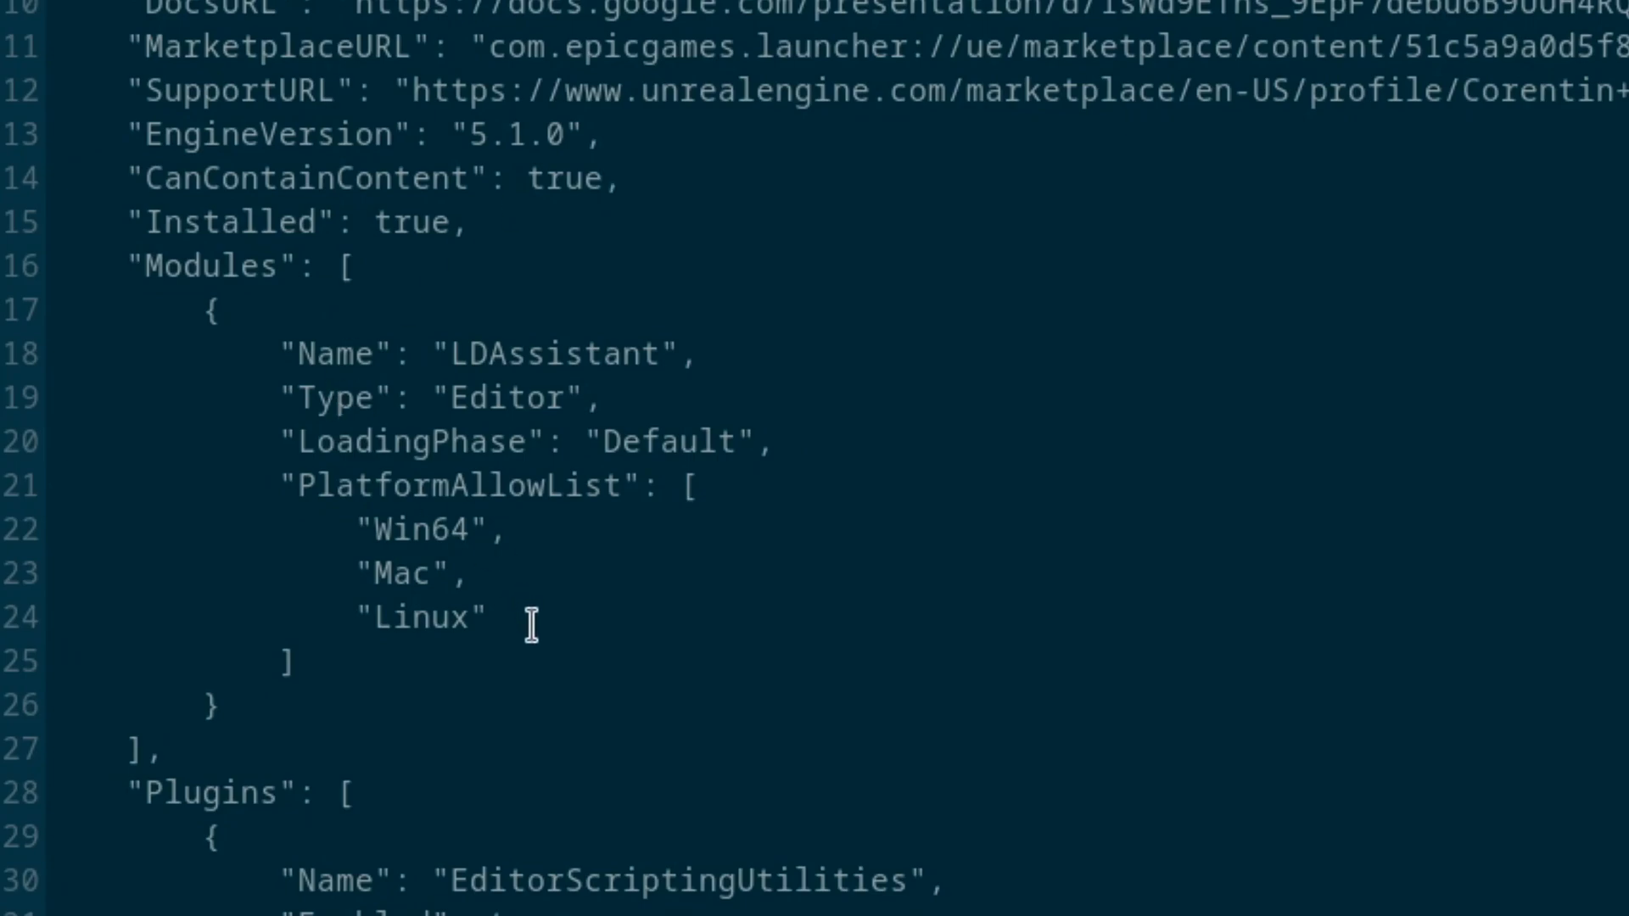
double_click(422, 615)
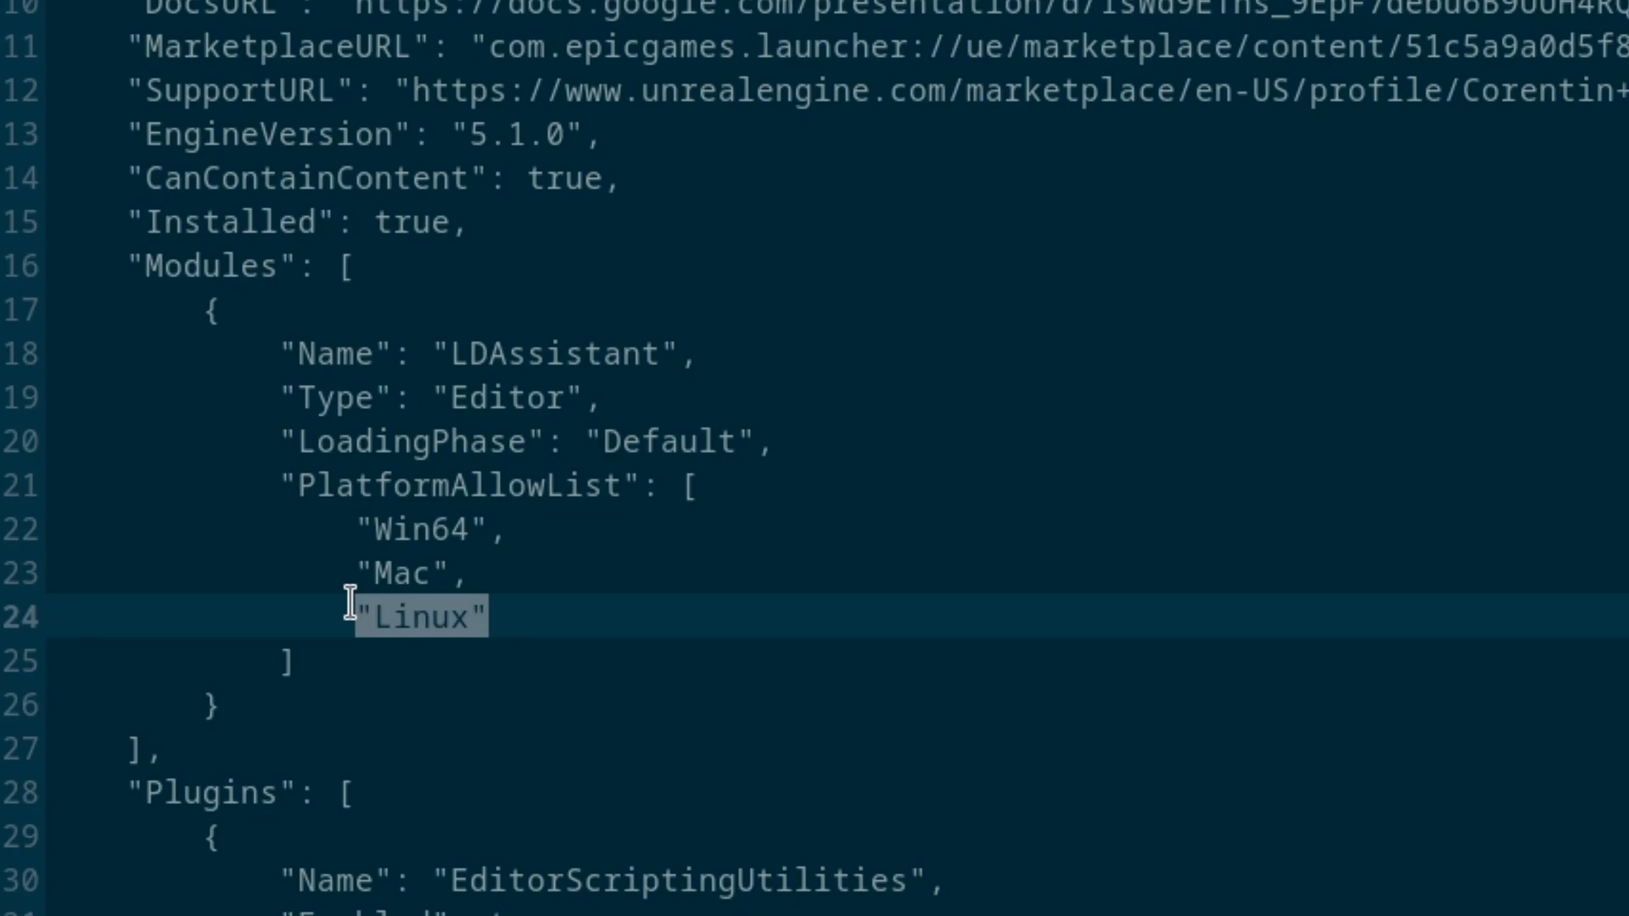
drag(384, 616, 280, 489)
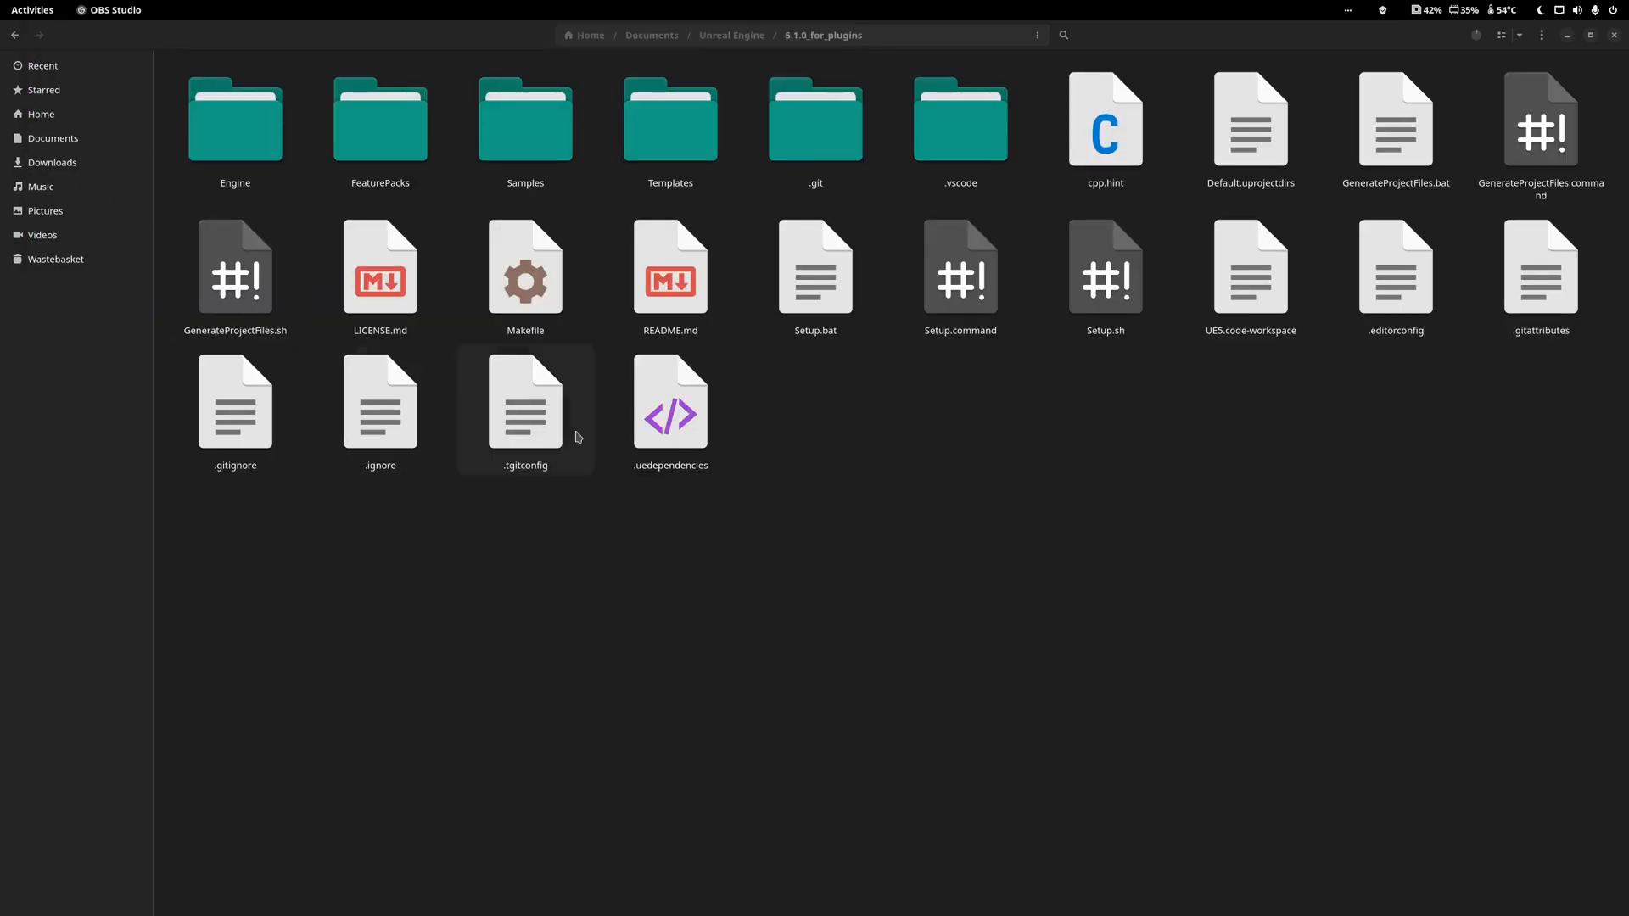
Open a terminal in the 5.1.0_for_plugins Engine/Build/BatchFiles folder.
double_click(234, 120)
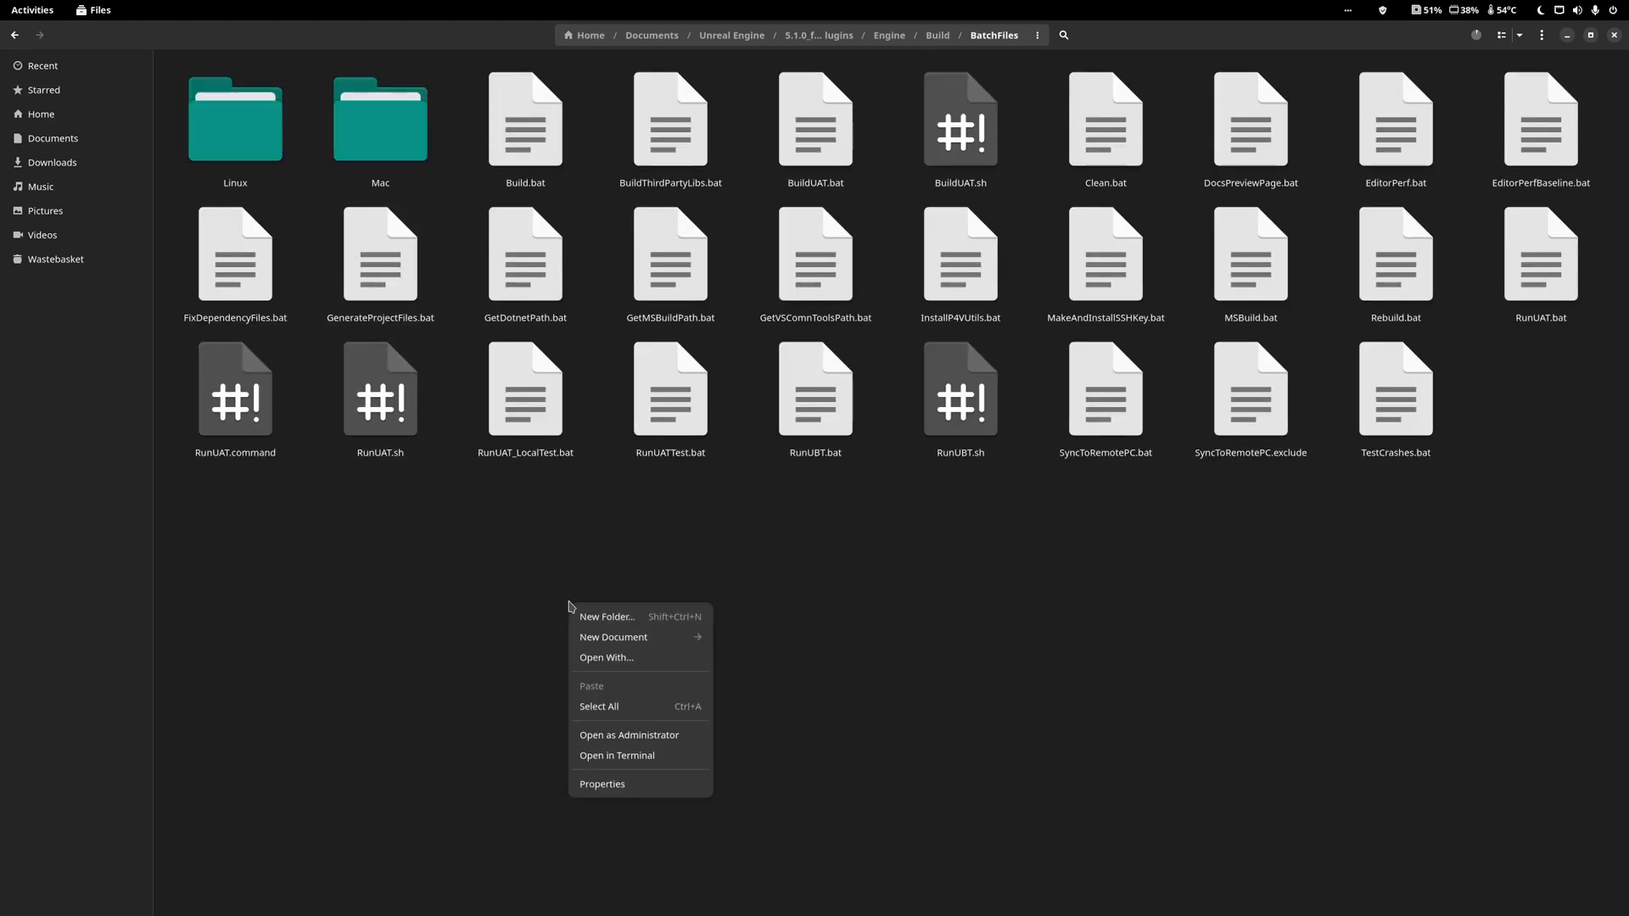
click(616, 755)
text(./RunUAT.)
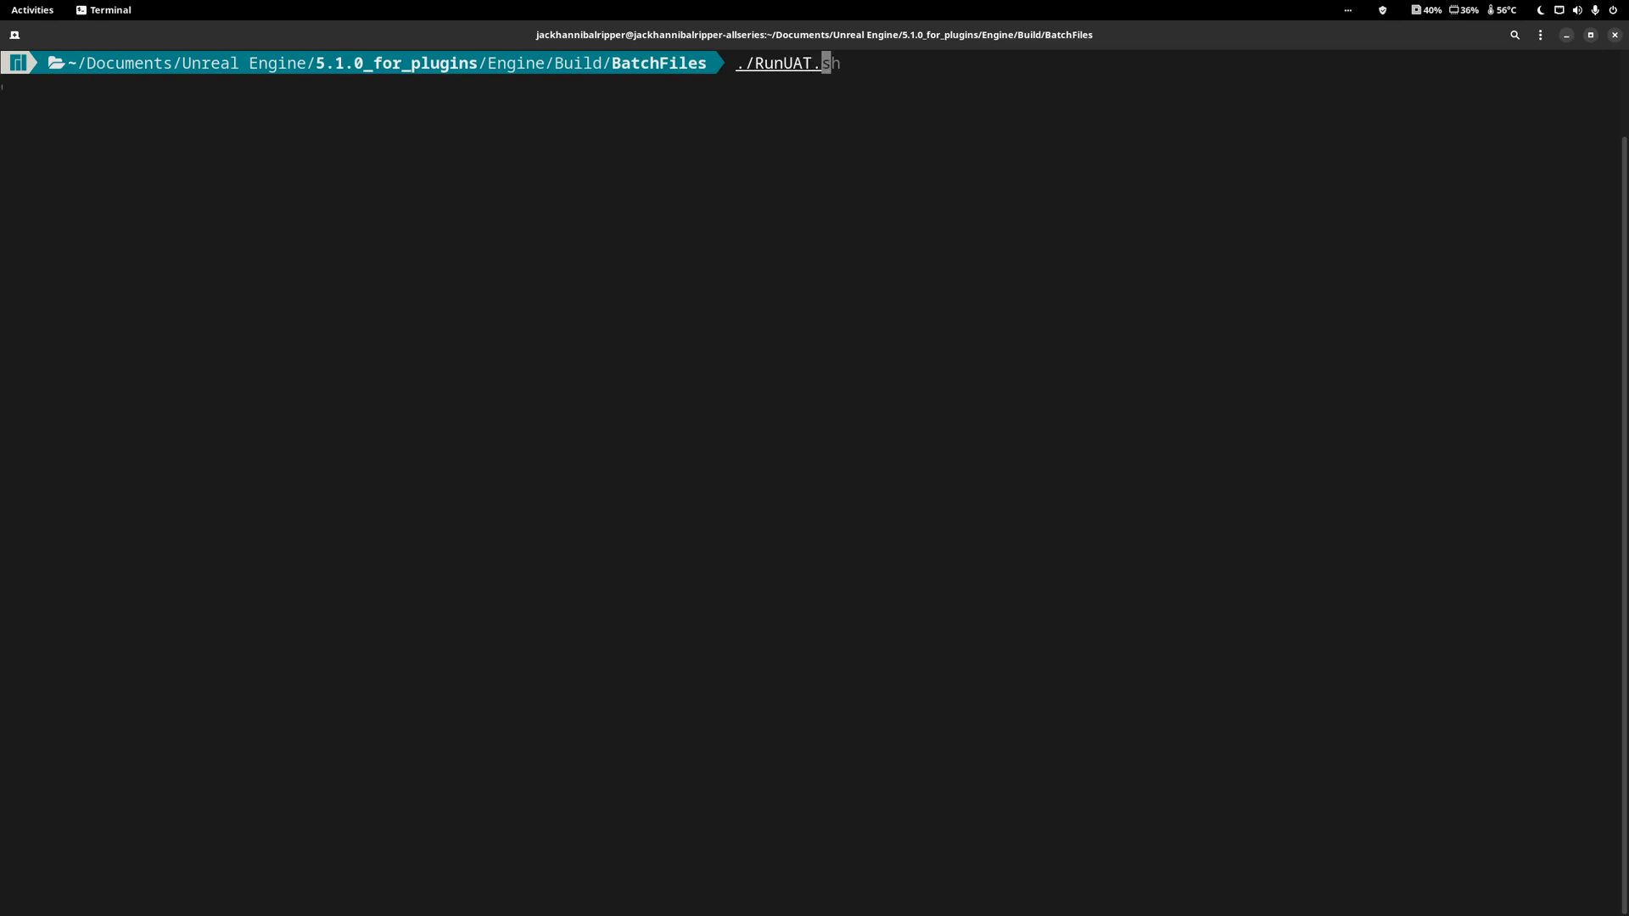
Run RunUAT BuildPlugin on LDAssistant.uplugin for Linux, packaging into EpicVault/LDAssistantBuild.
text(BuildPlugin)
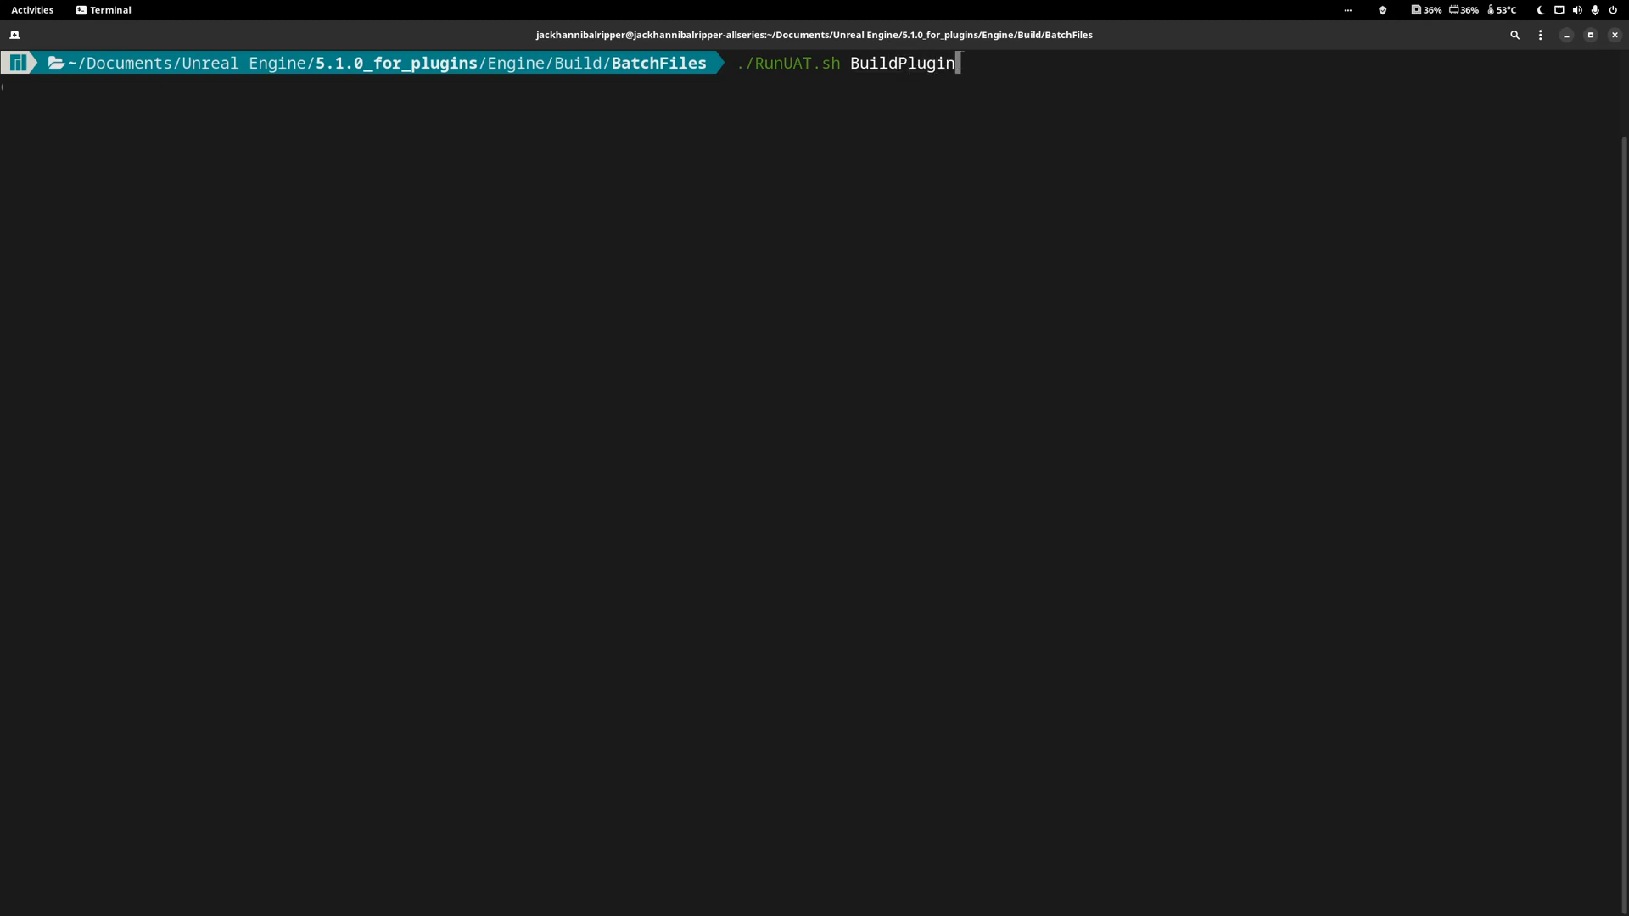
text(-Plugin=")
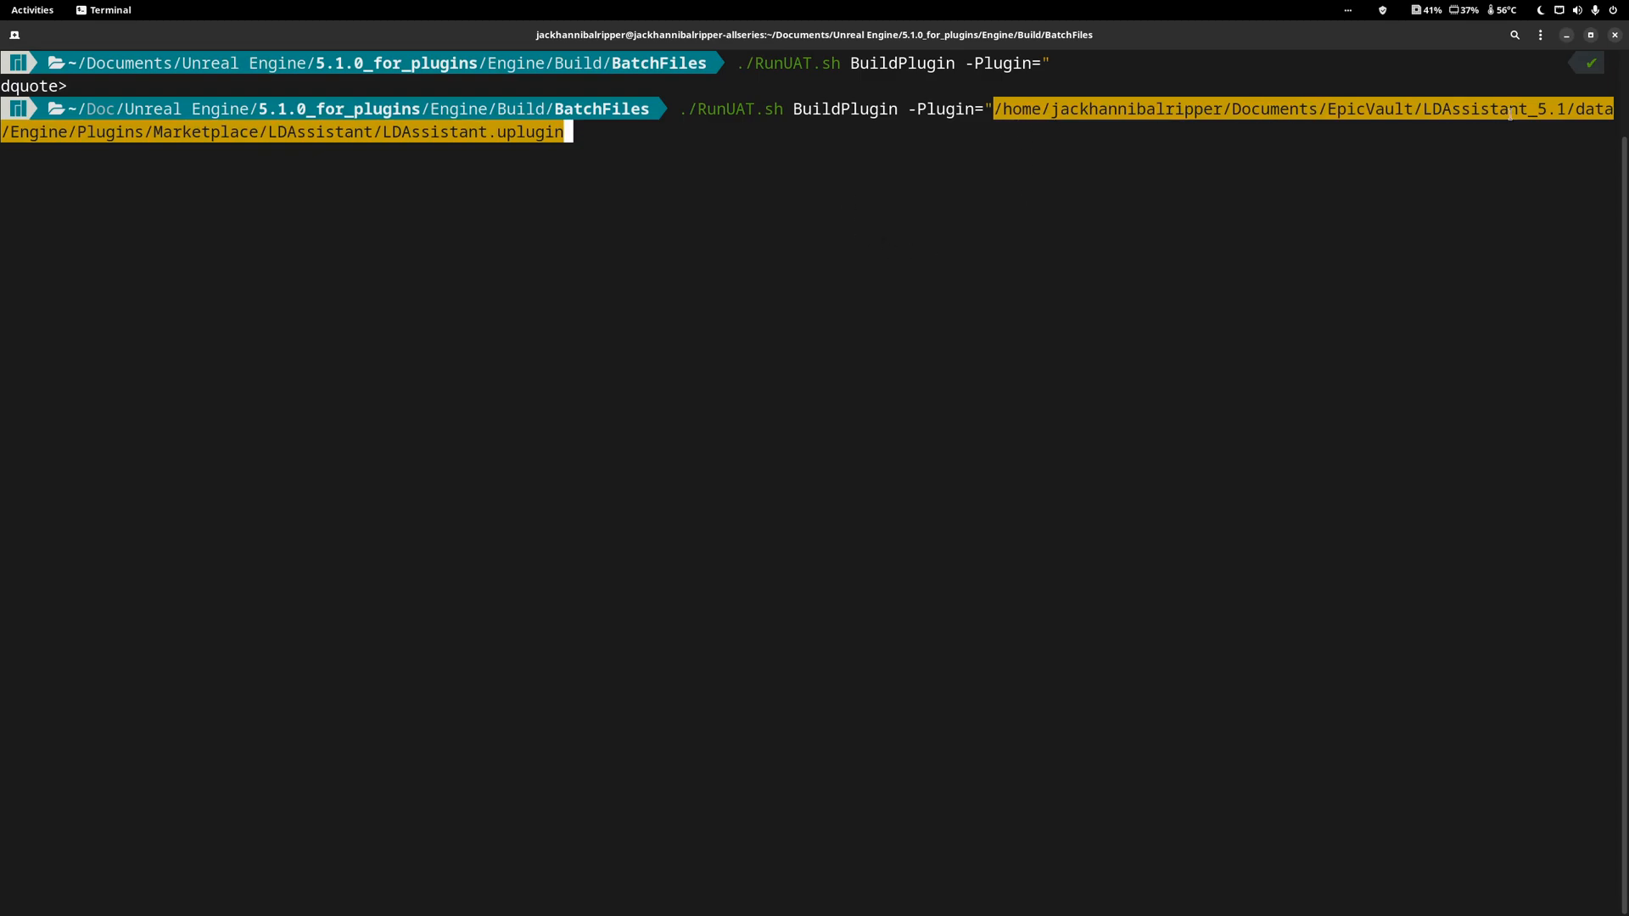
text(" -Package)
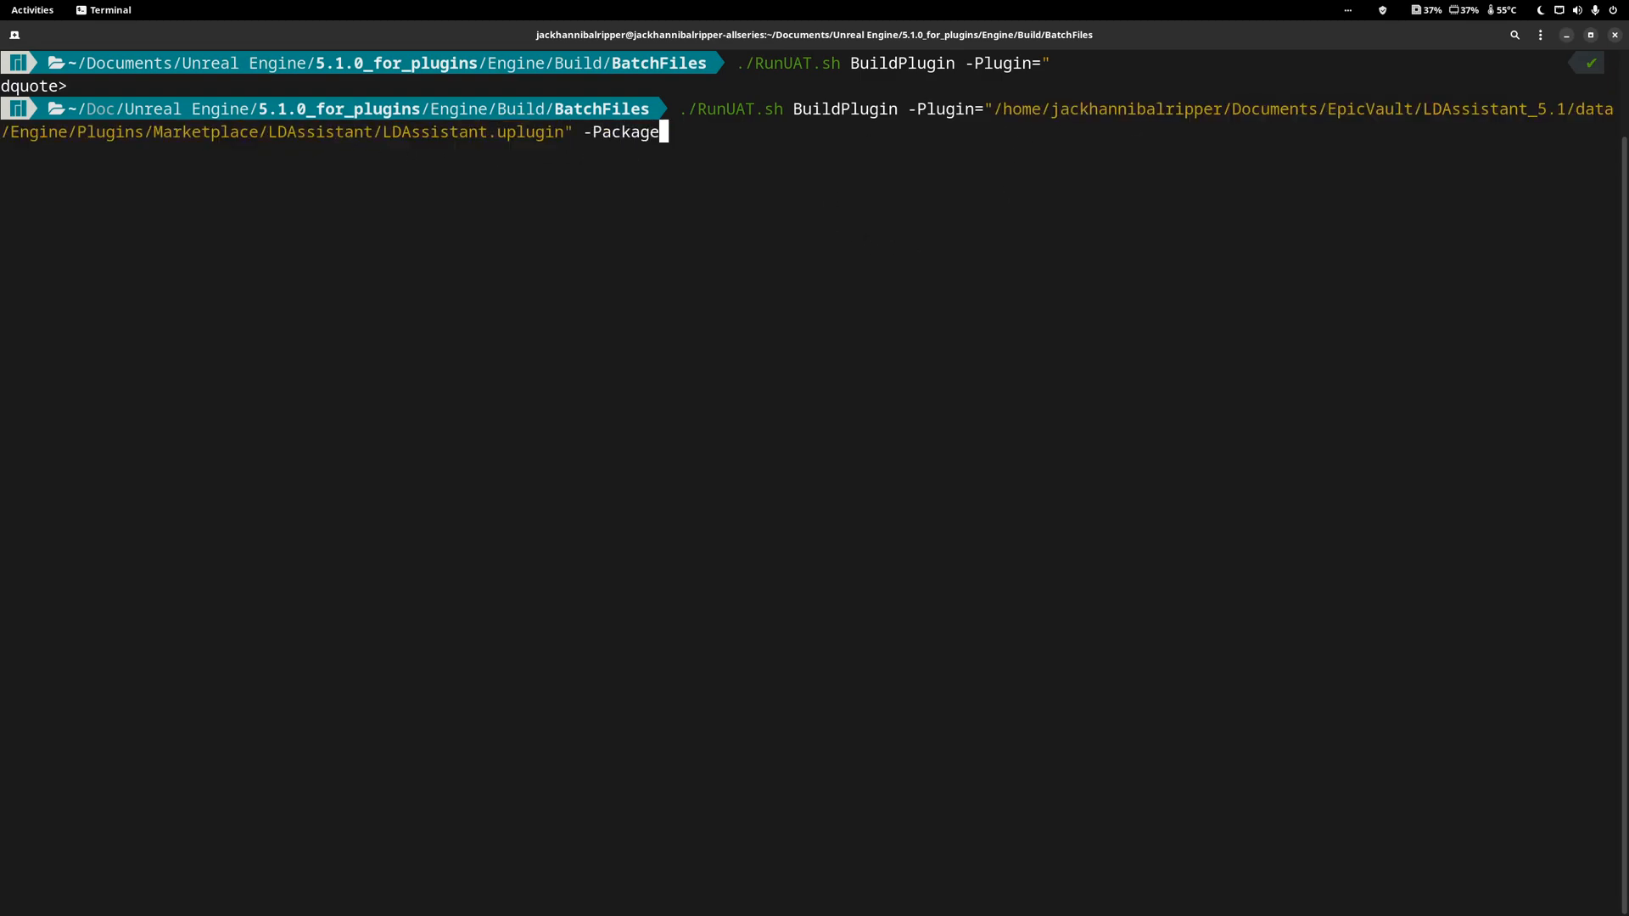
text(=")
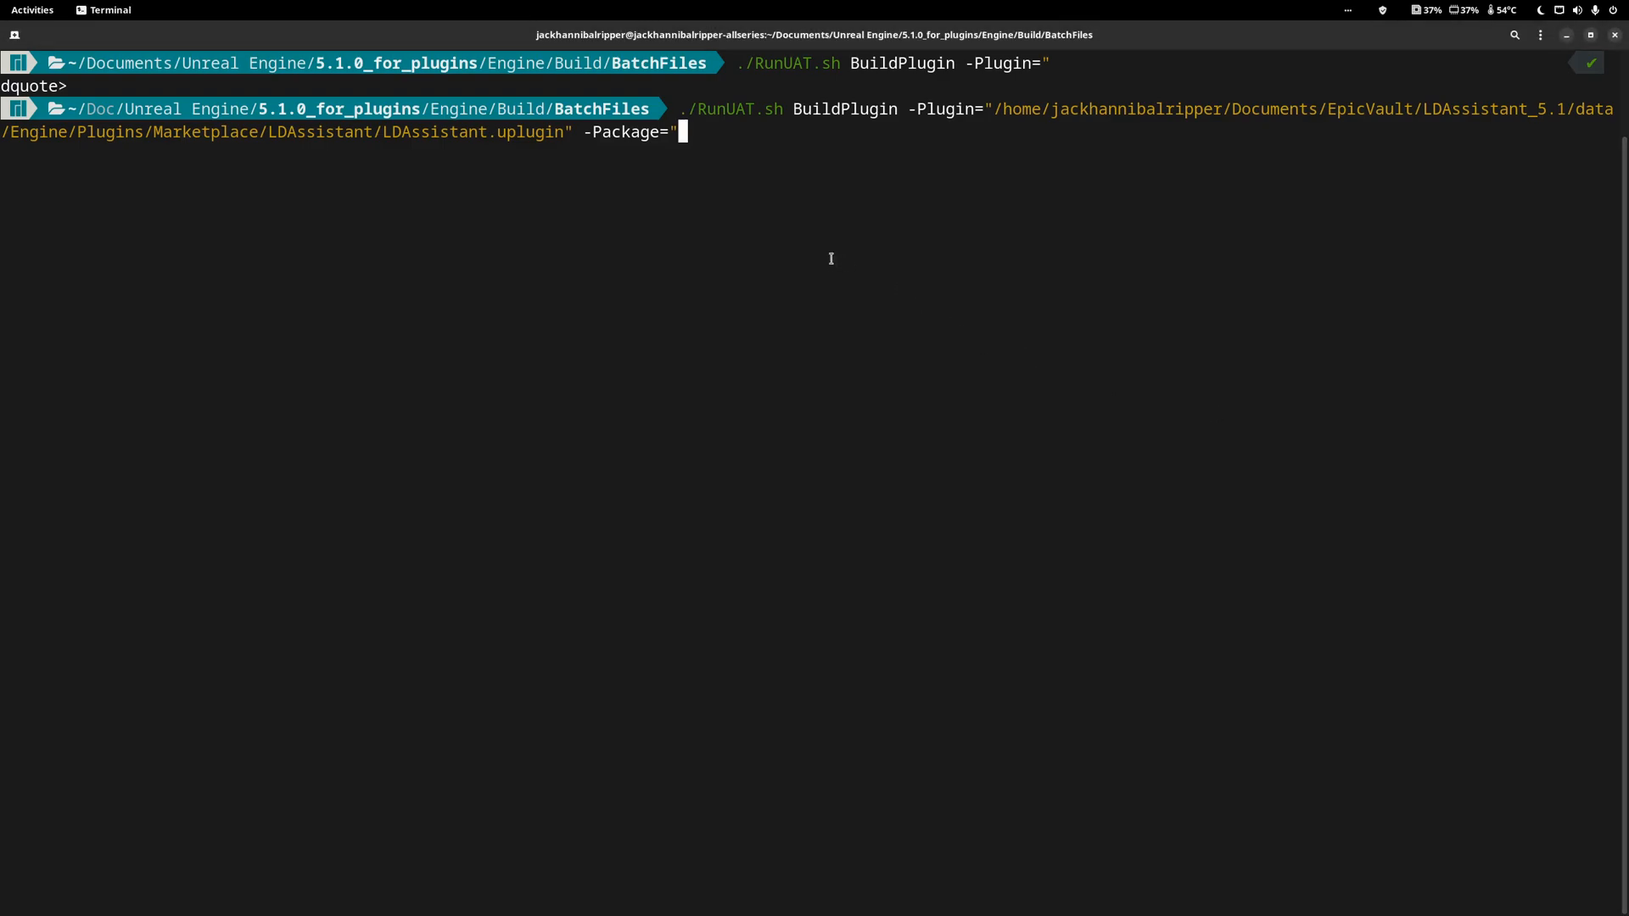
text(/home/jackhannibalripper/Documents/EpicVault/LDAssistantBuild")
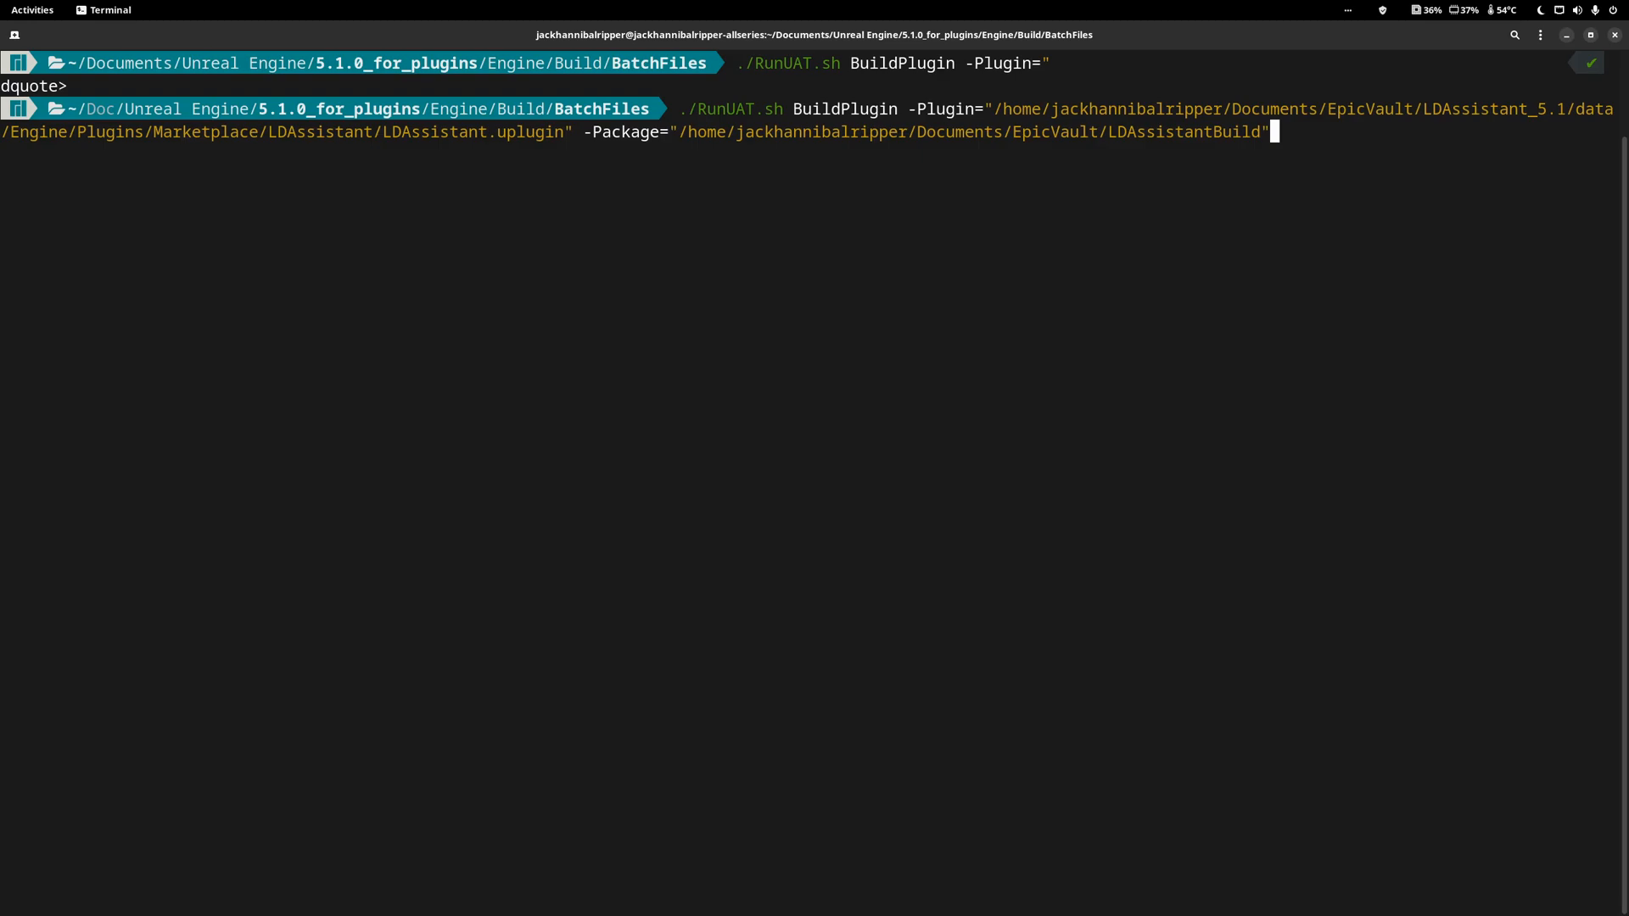
text(-Tar)
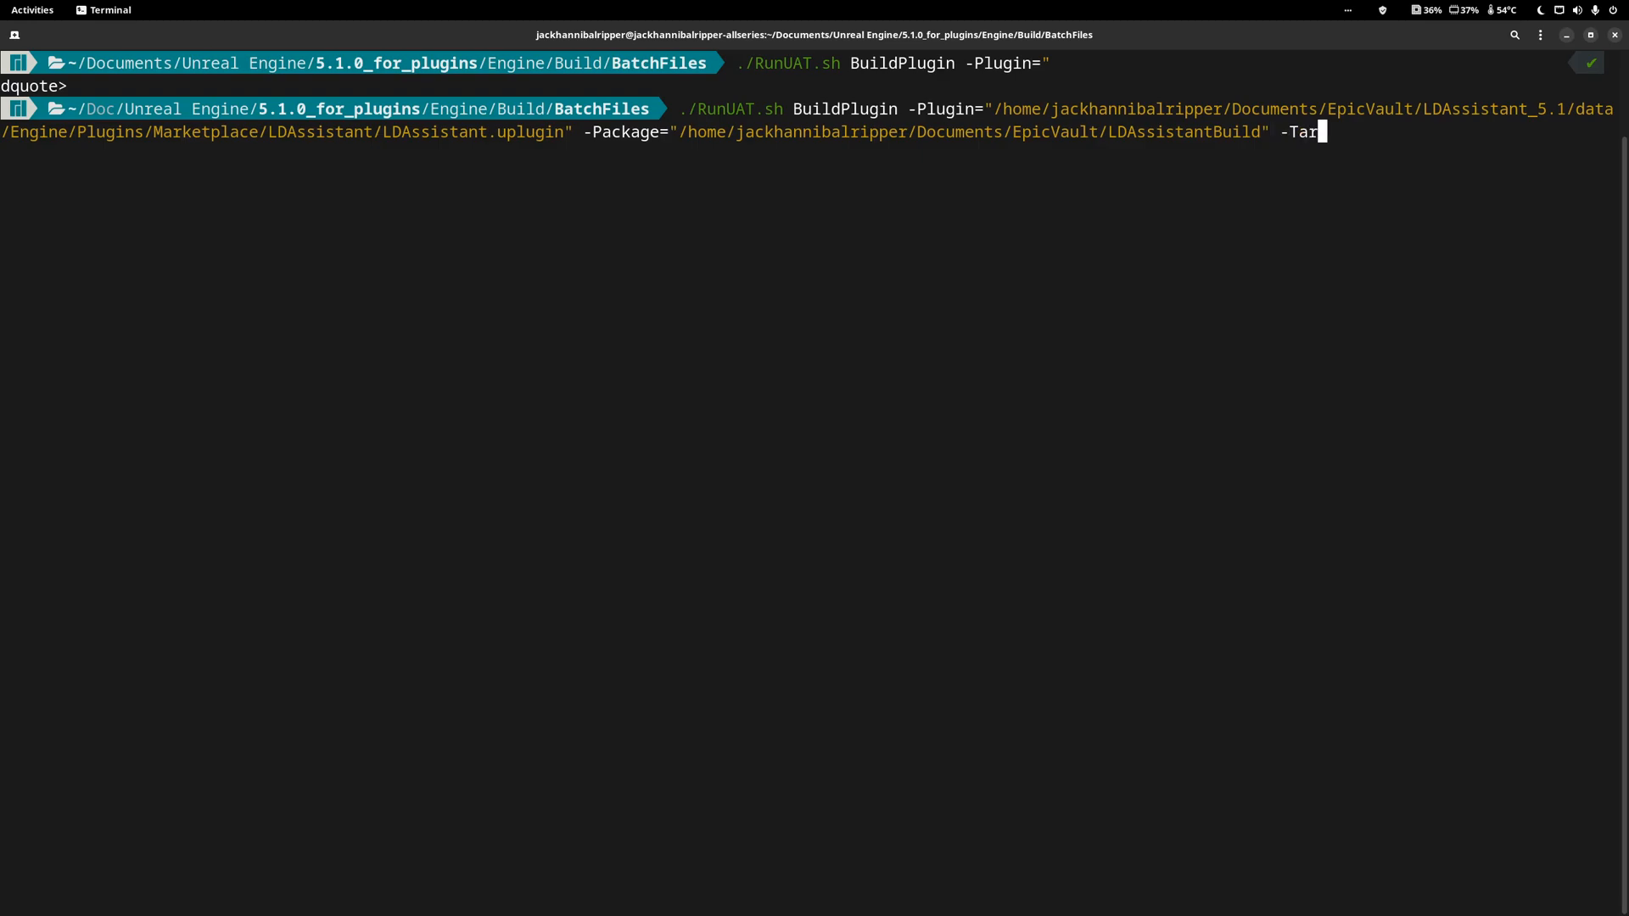
text(getPlatforms)
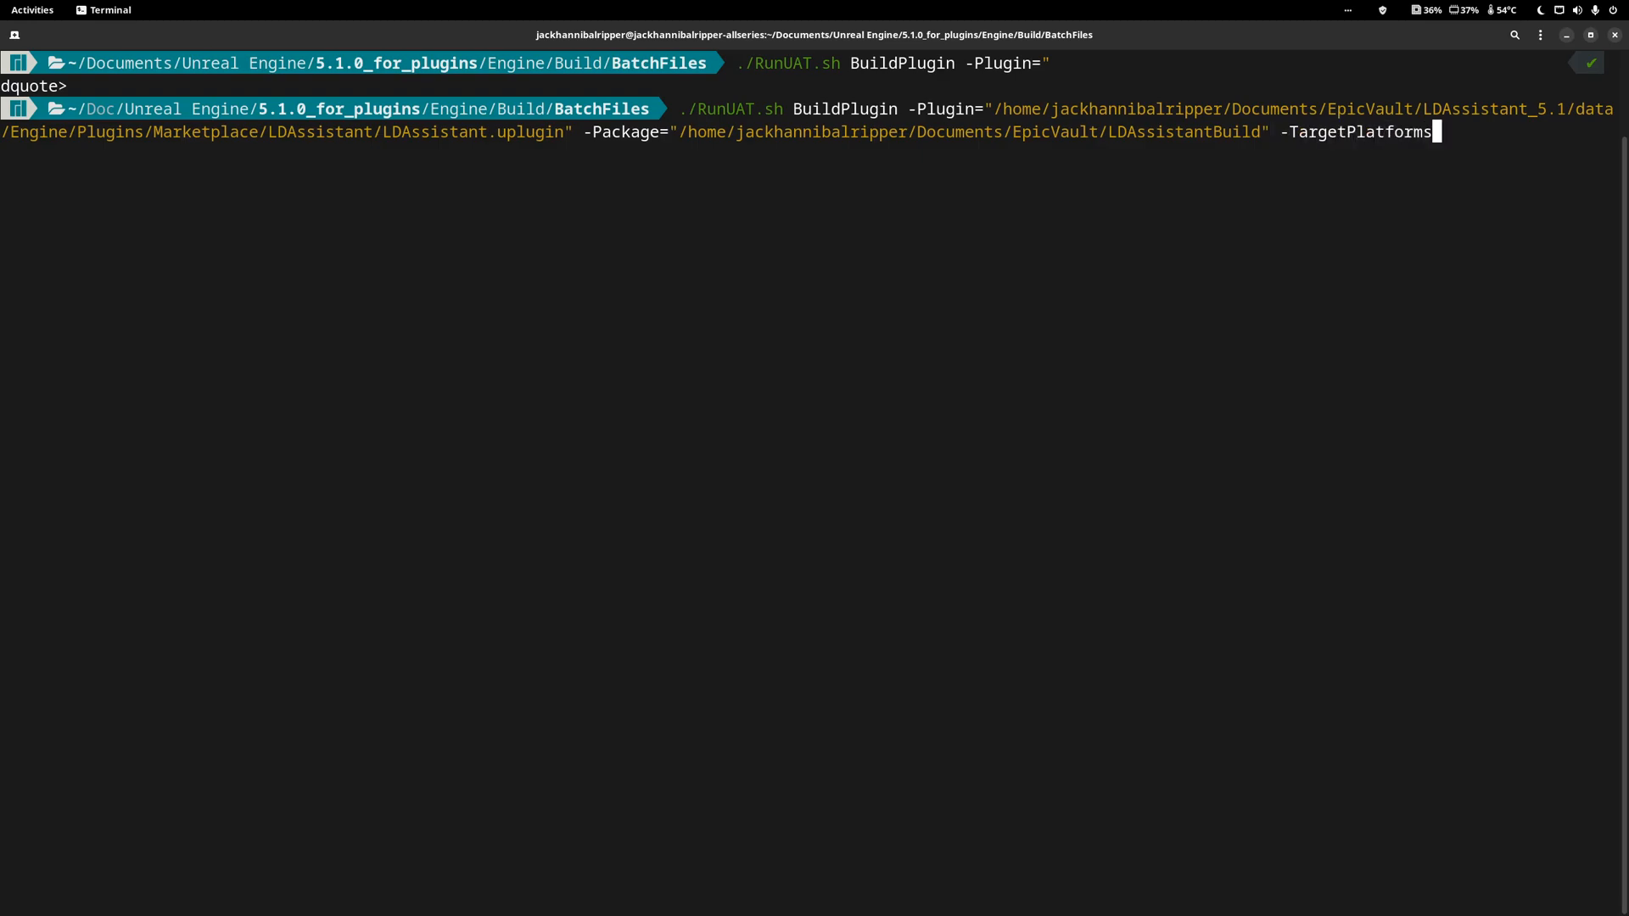
text(=Linux)
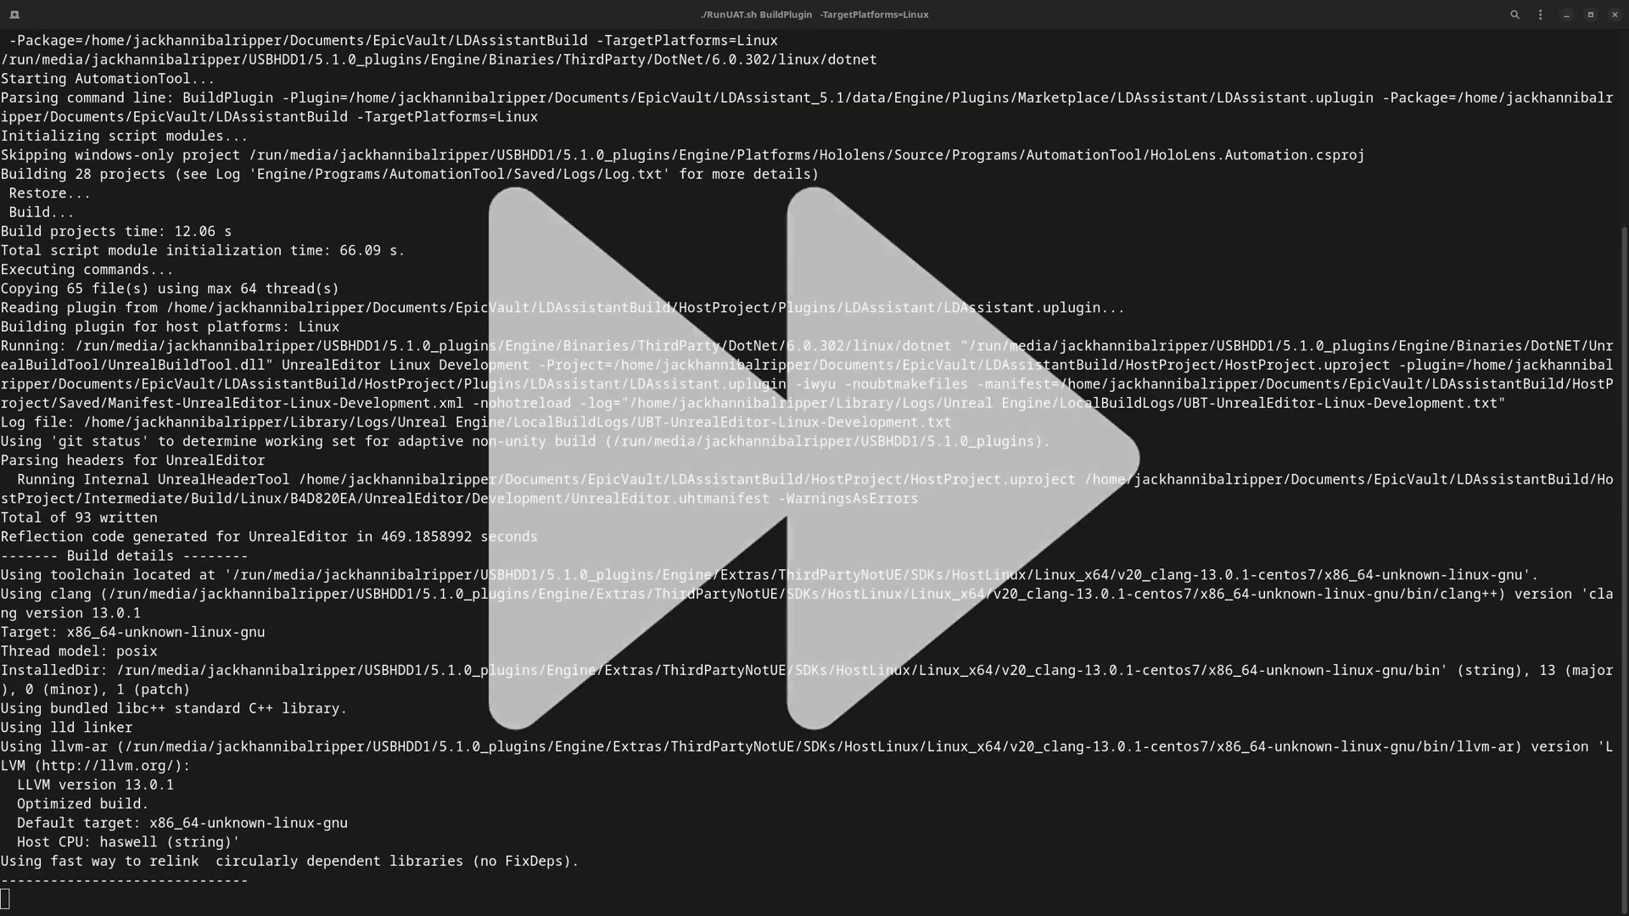
scroll(down, 3)
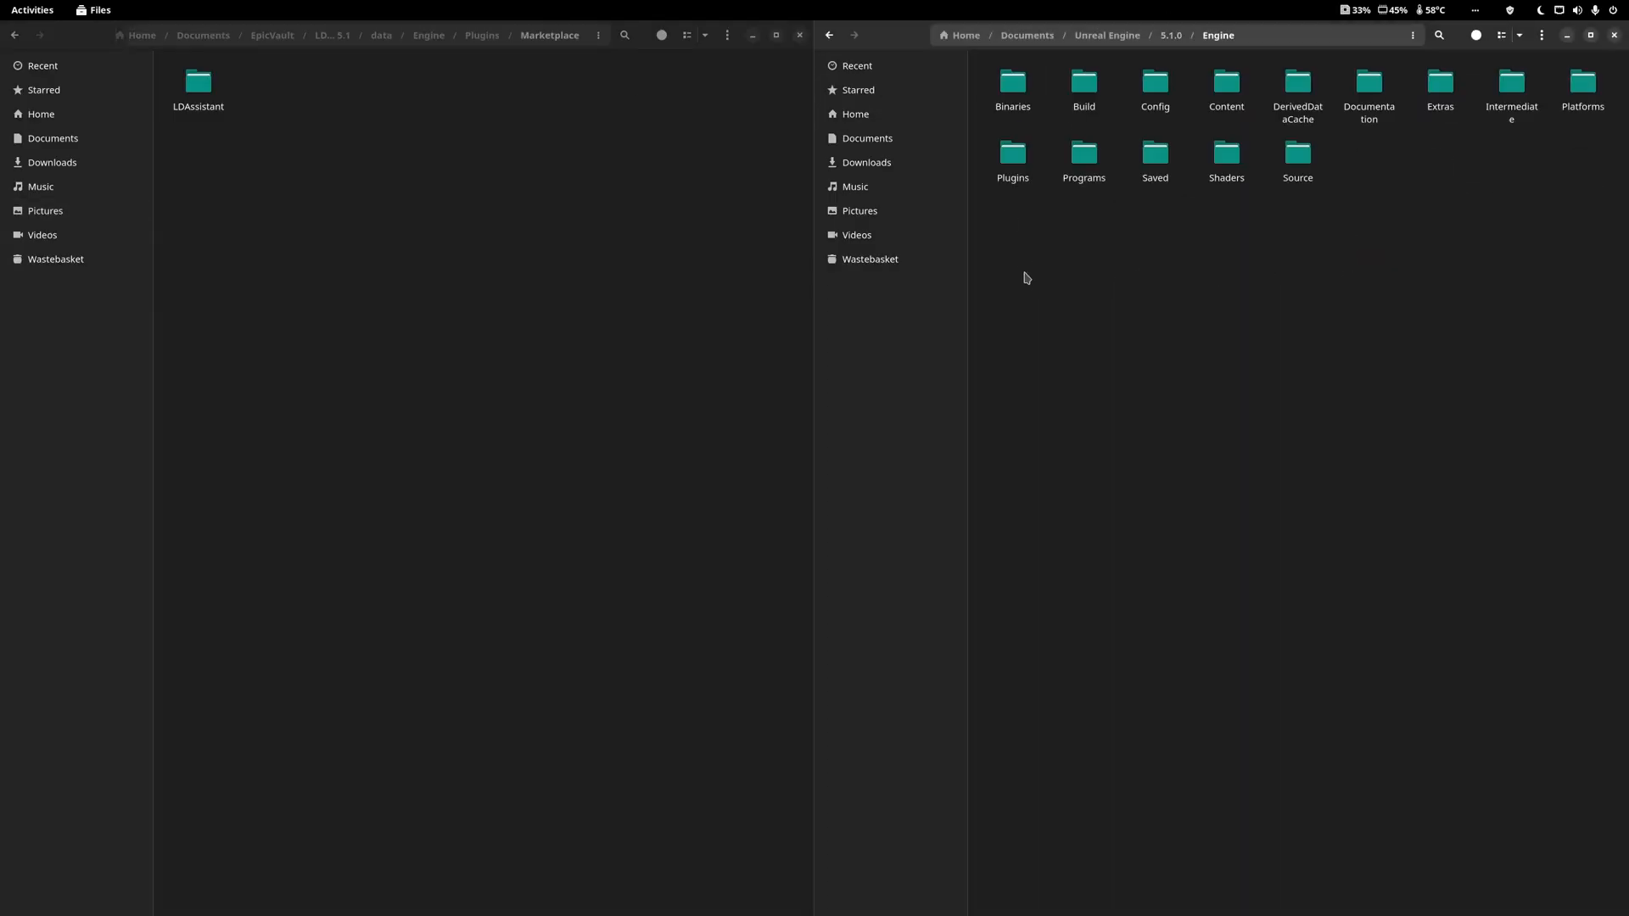
Open the 5.1.0 engine's Plugins/Marketplace folder showing LDAssistant beside Narrative and PhysicalLayout.
click(1011, 155)
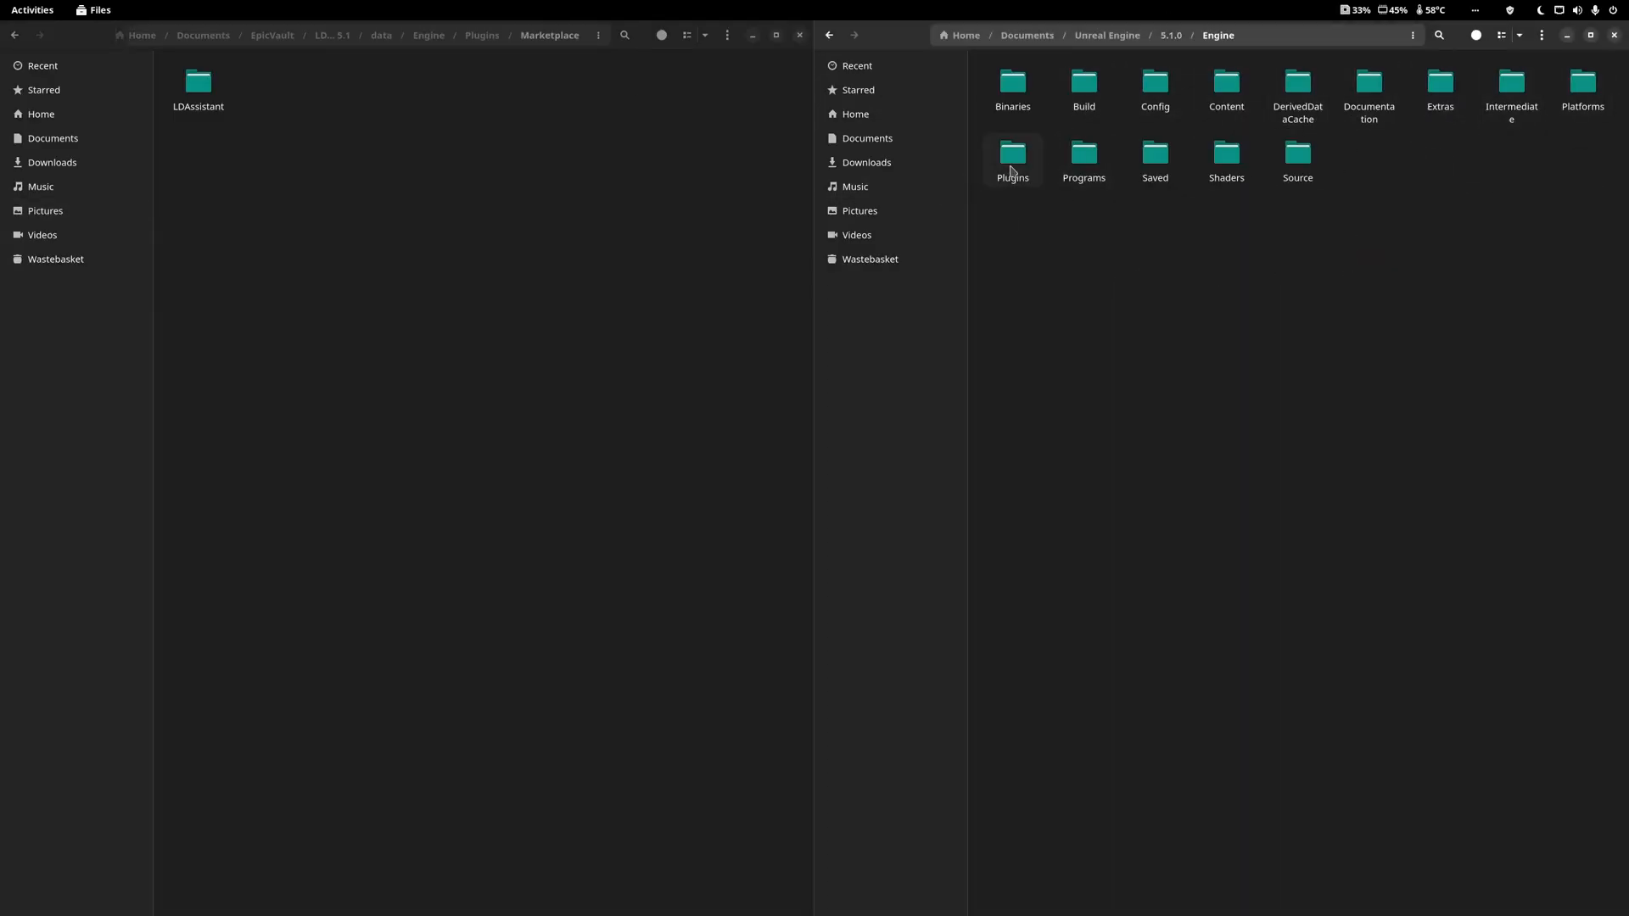
double_click(1010, 153)
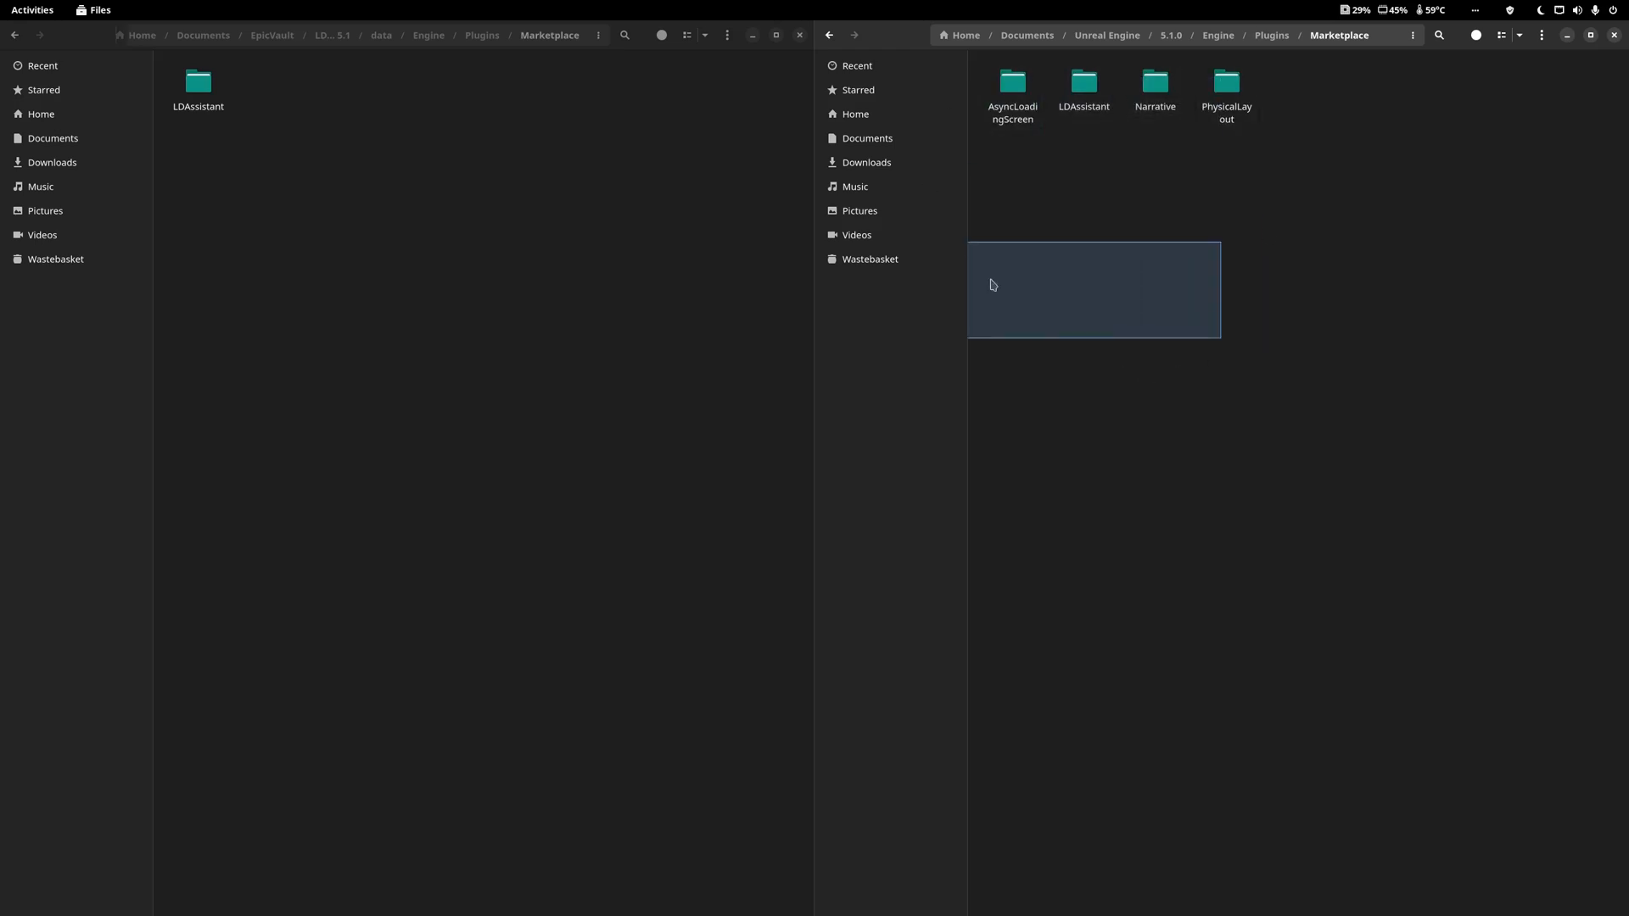
click(198, 88)
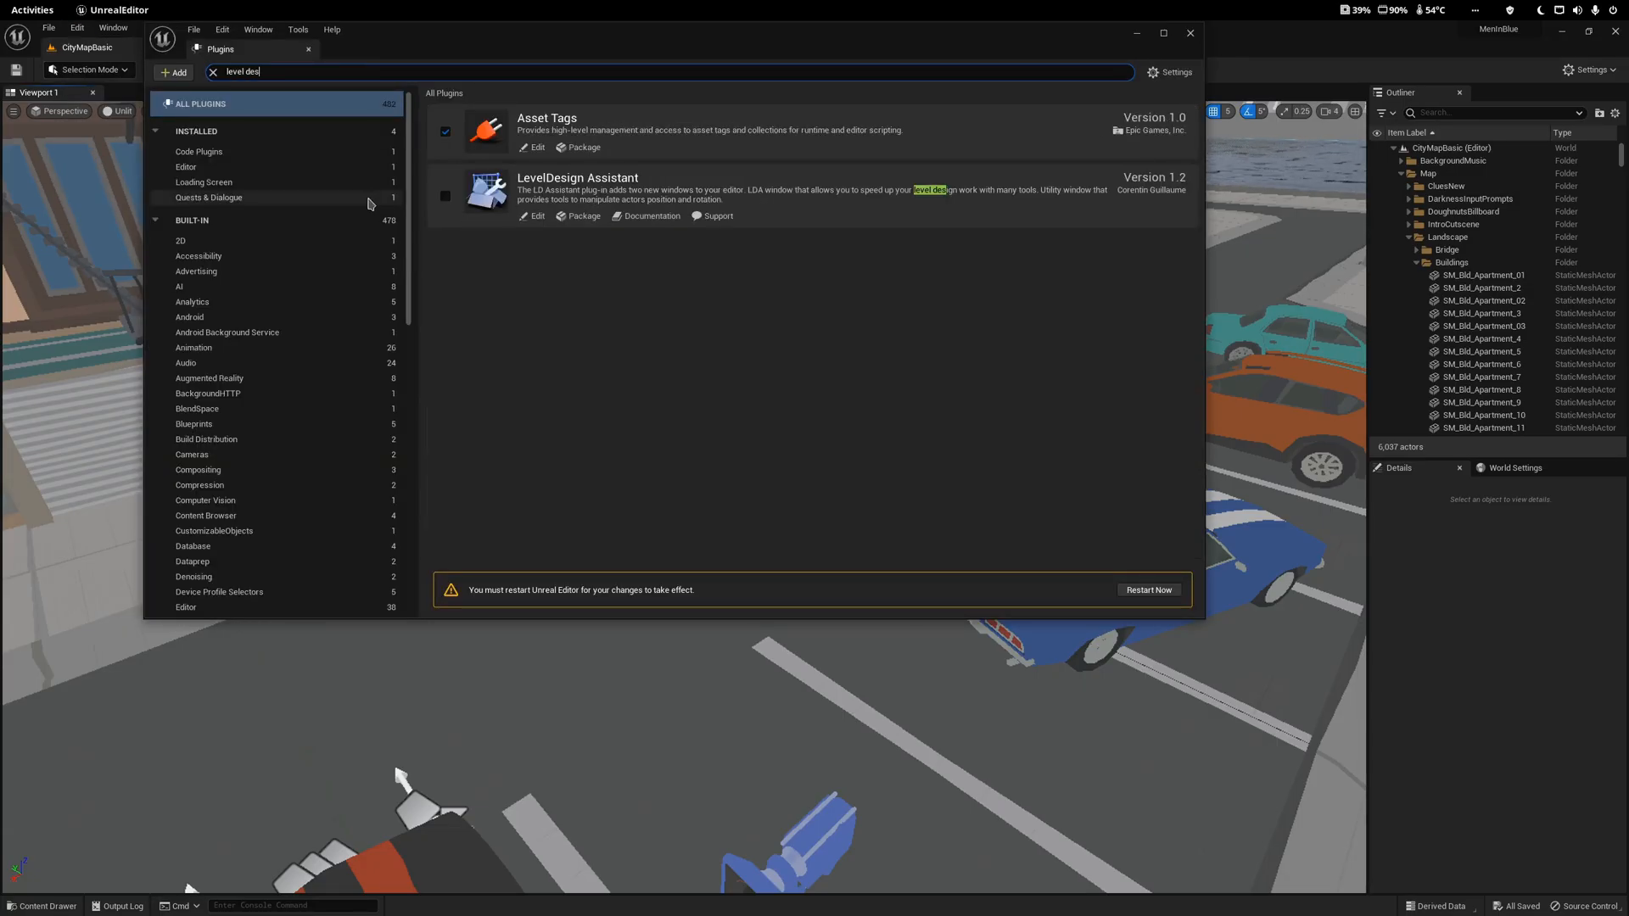
Tick the LevelDesign Assistant checkbox in the Plugins window.
click(444, 195)
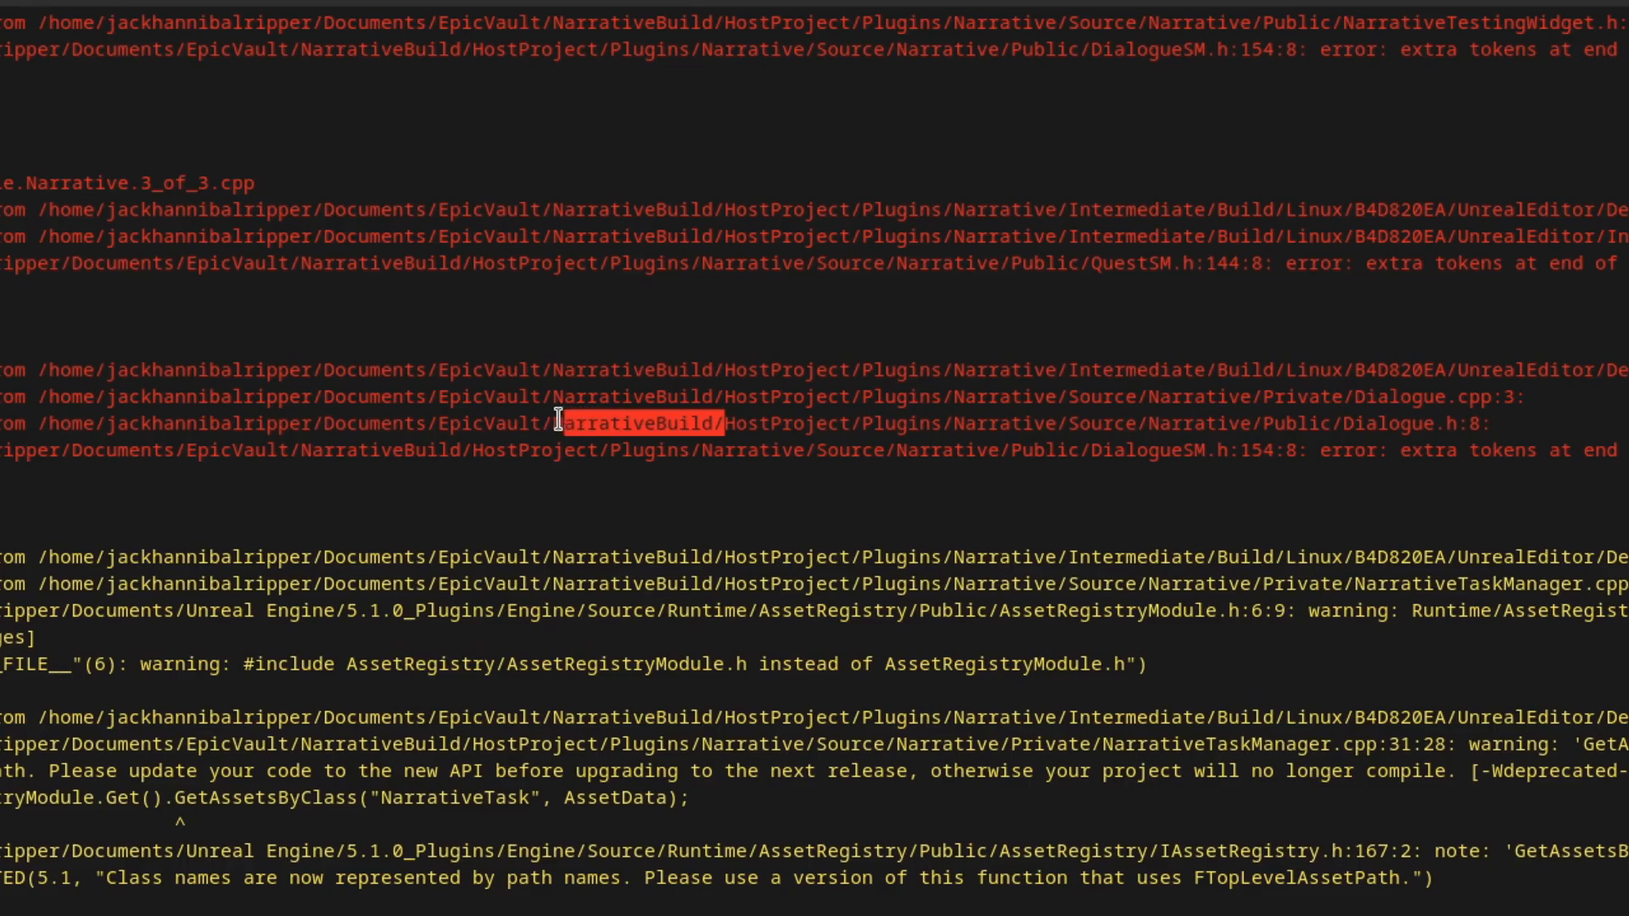
scroll(down, 3)
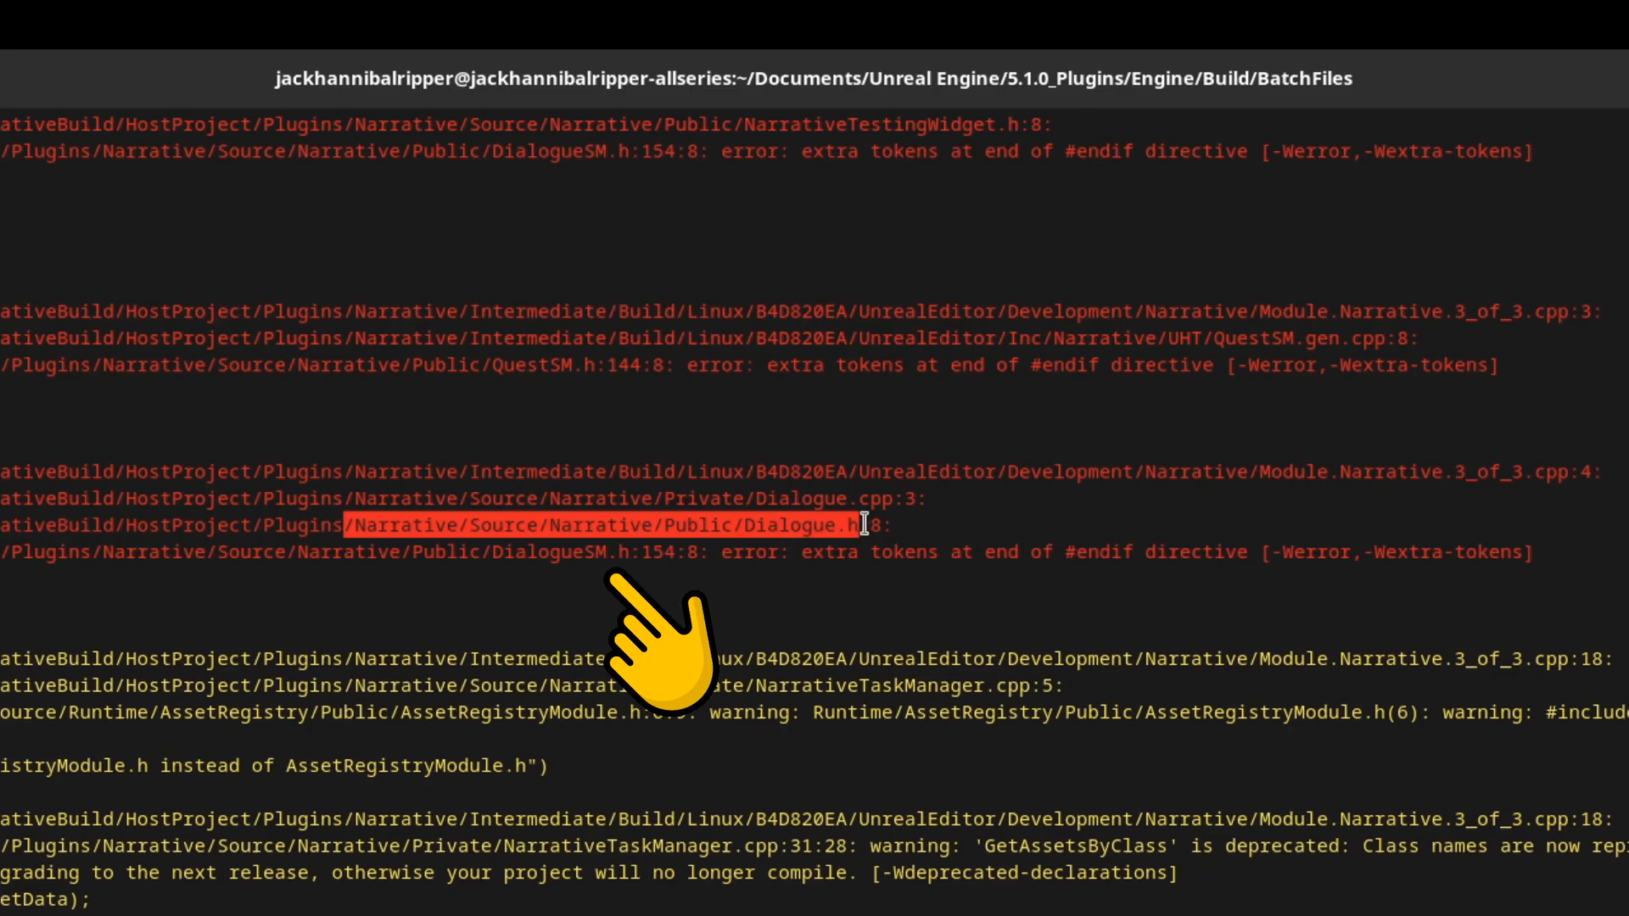
click(721, 343)
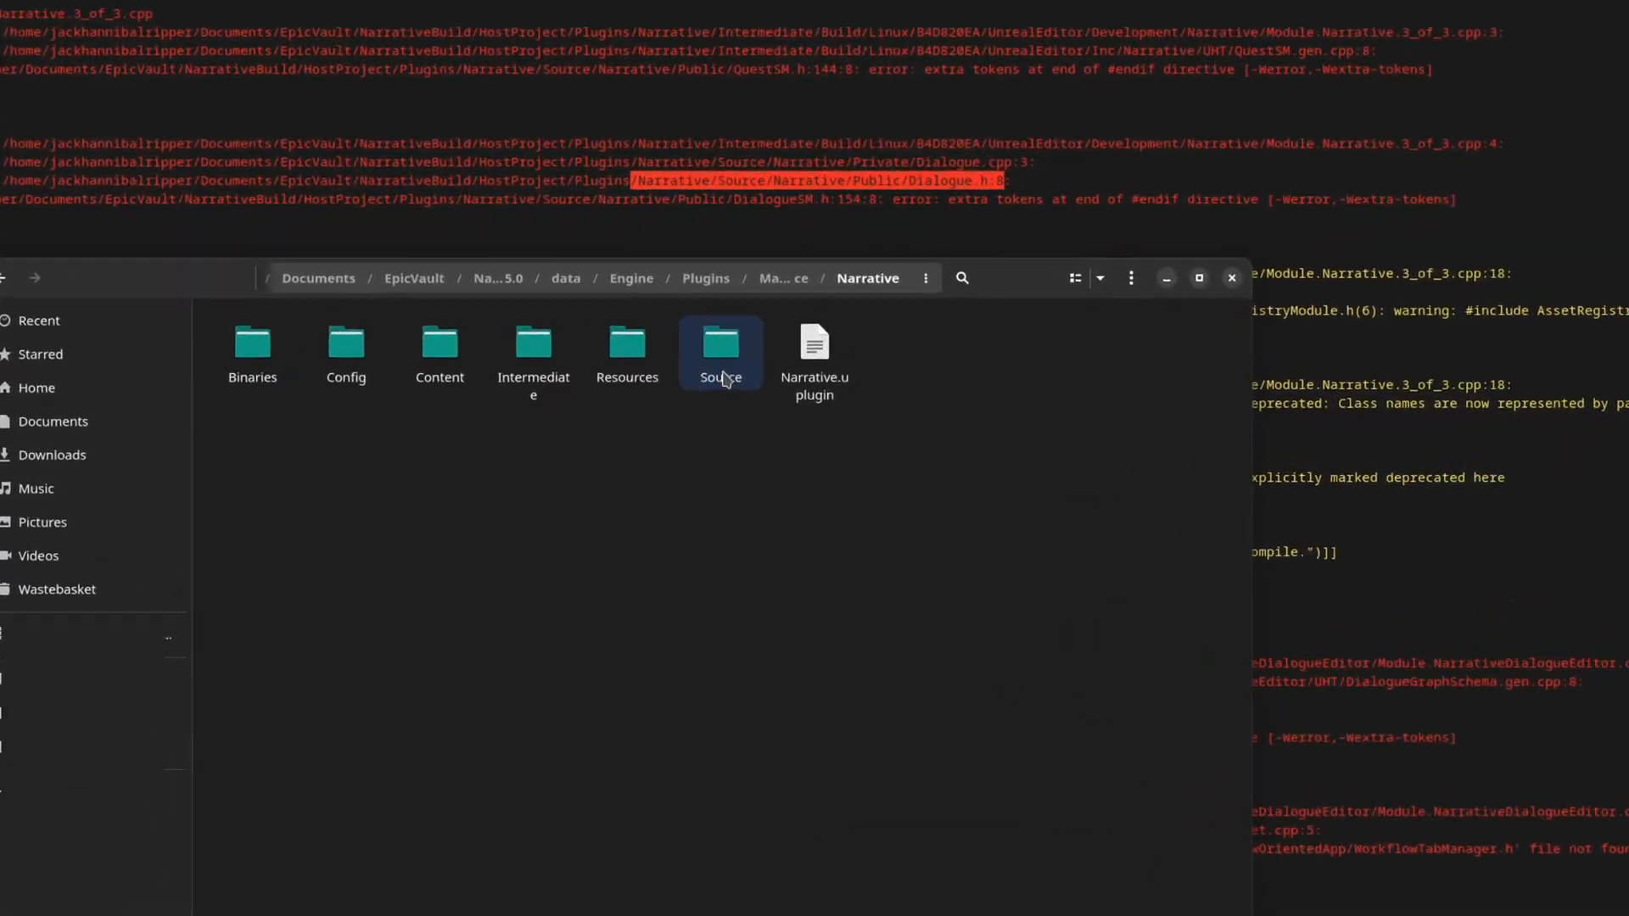
Open the Narrative plugin's Source folder and then its Narrative module folder.
double_click(721, 345)
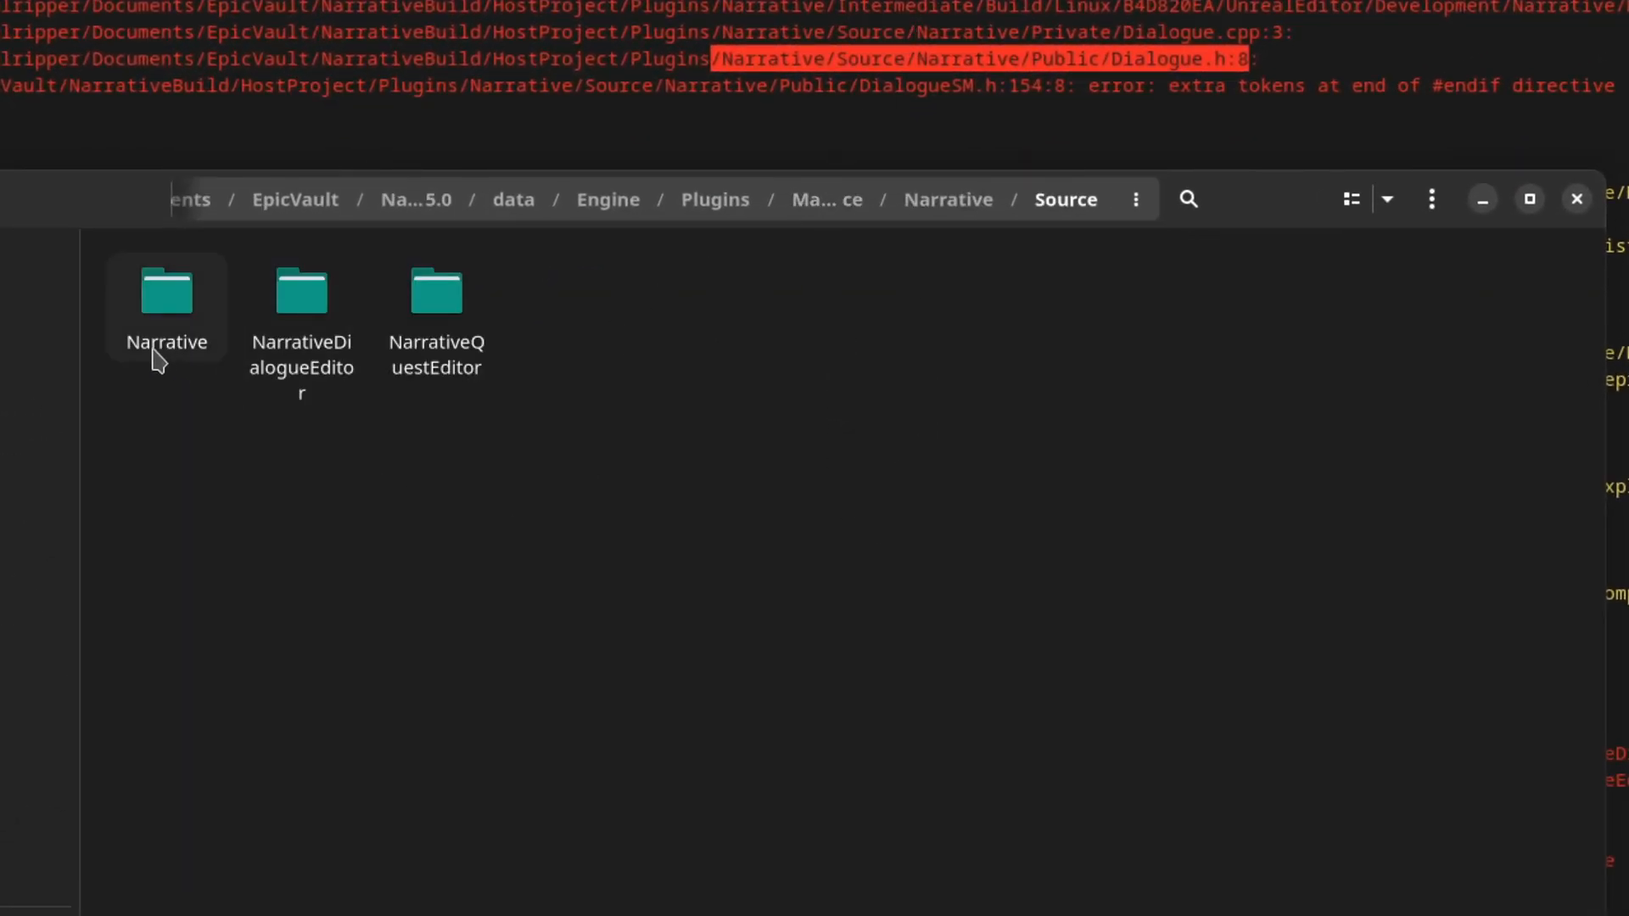
double_click(166, 301)
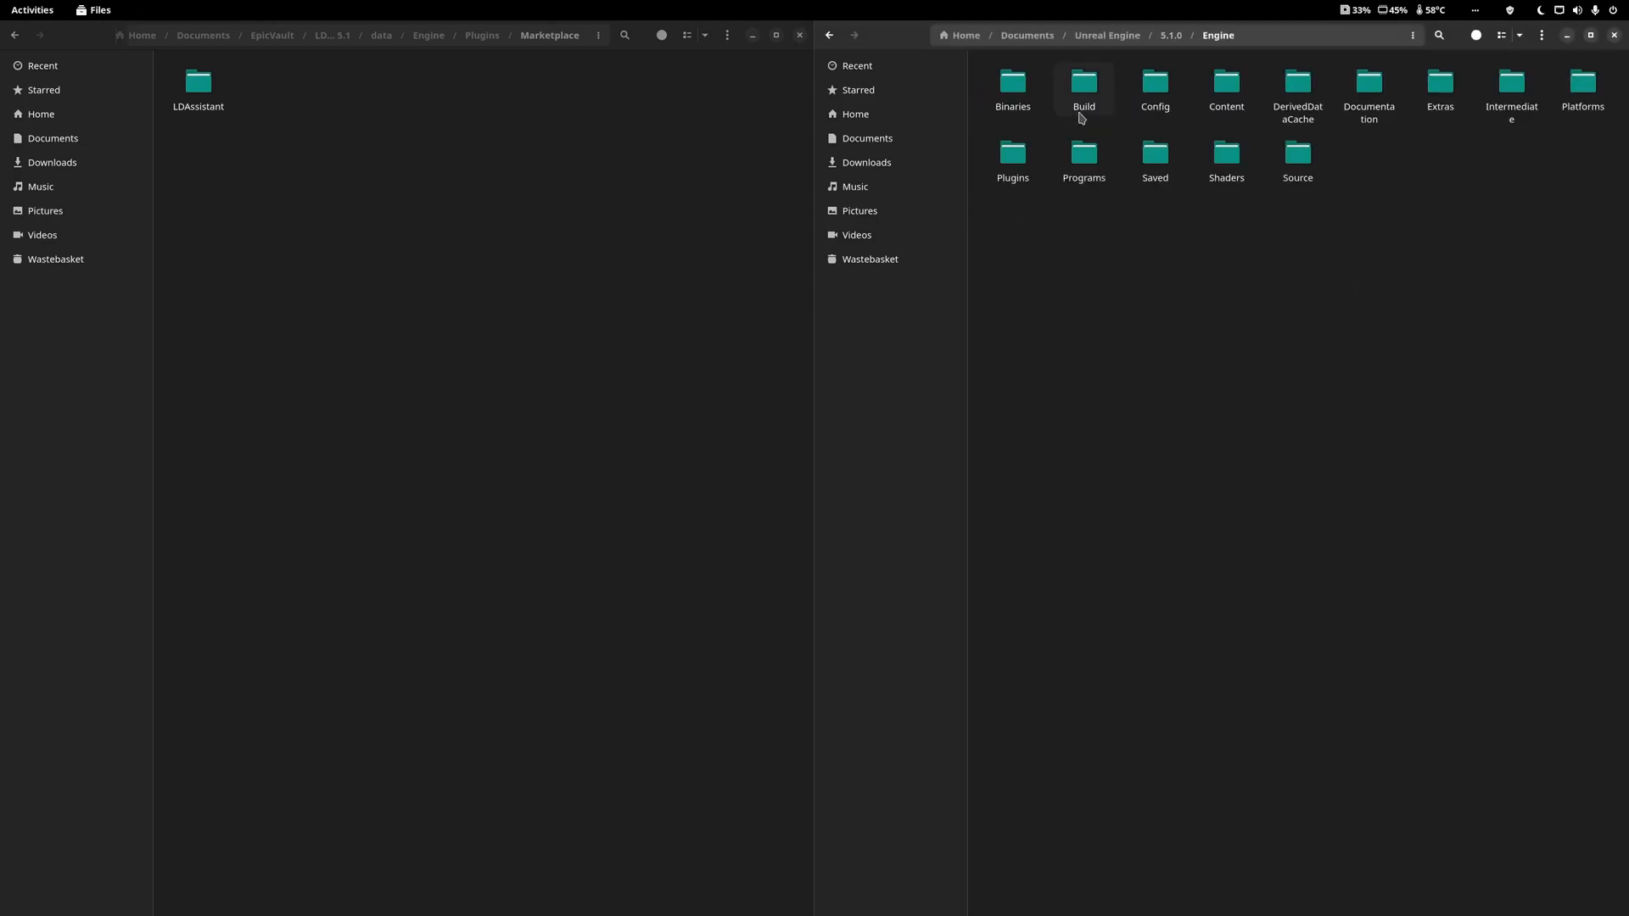
Open the engine's Build folder and scroll the Narrative marketplace page to its technical details.
double_click(1011, 161)
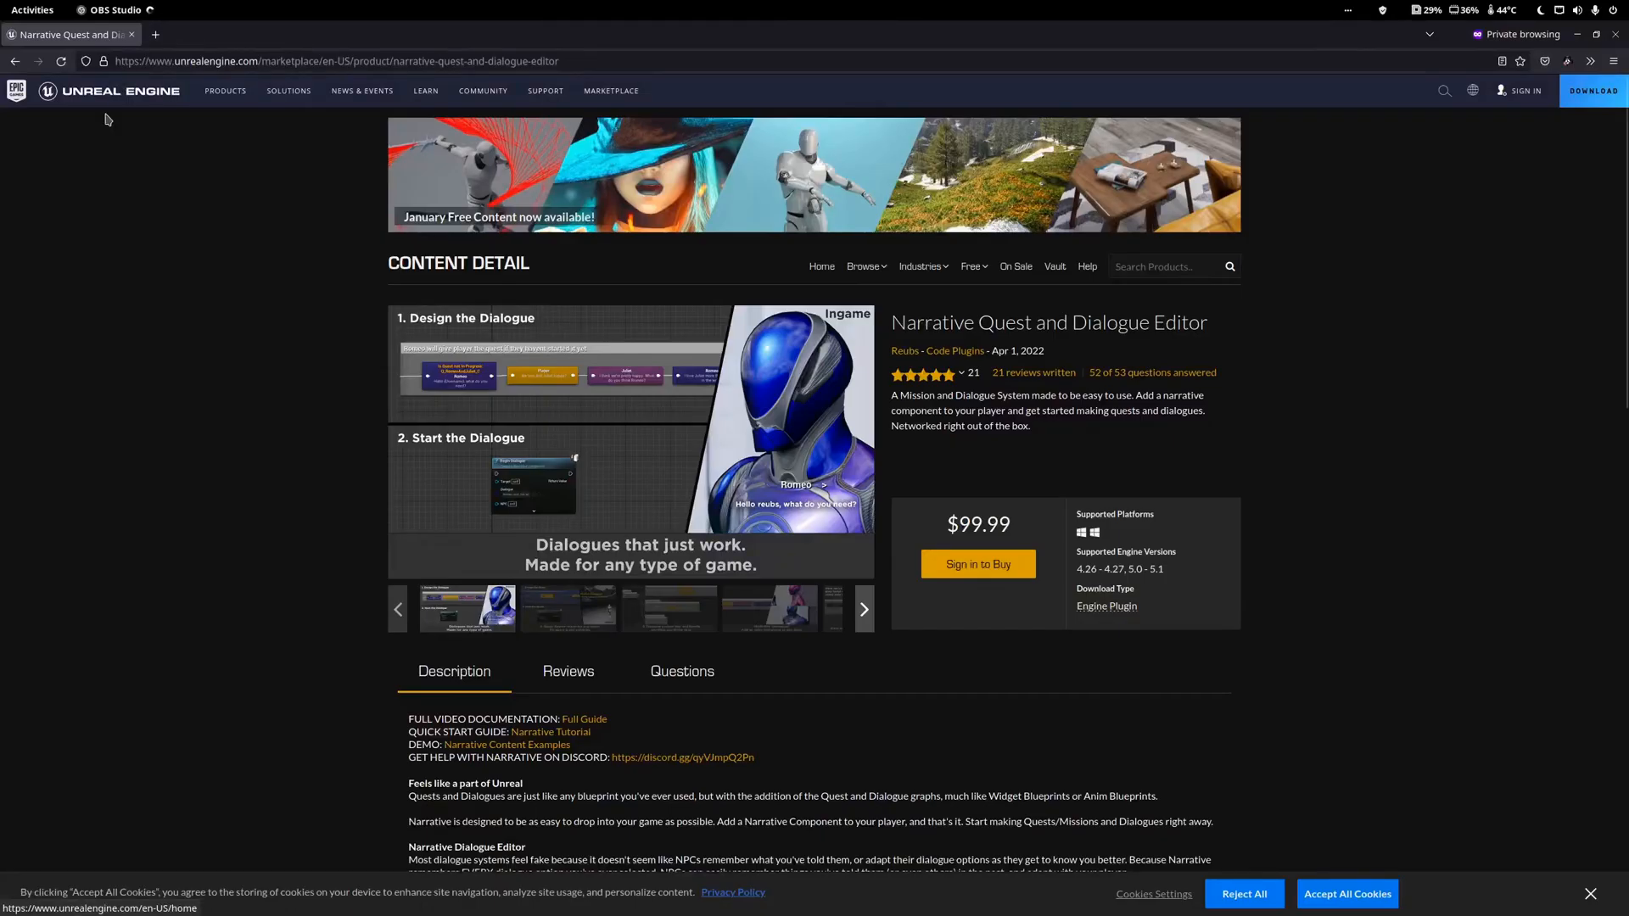
scroll(down, 3)
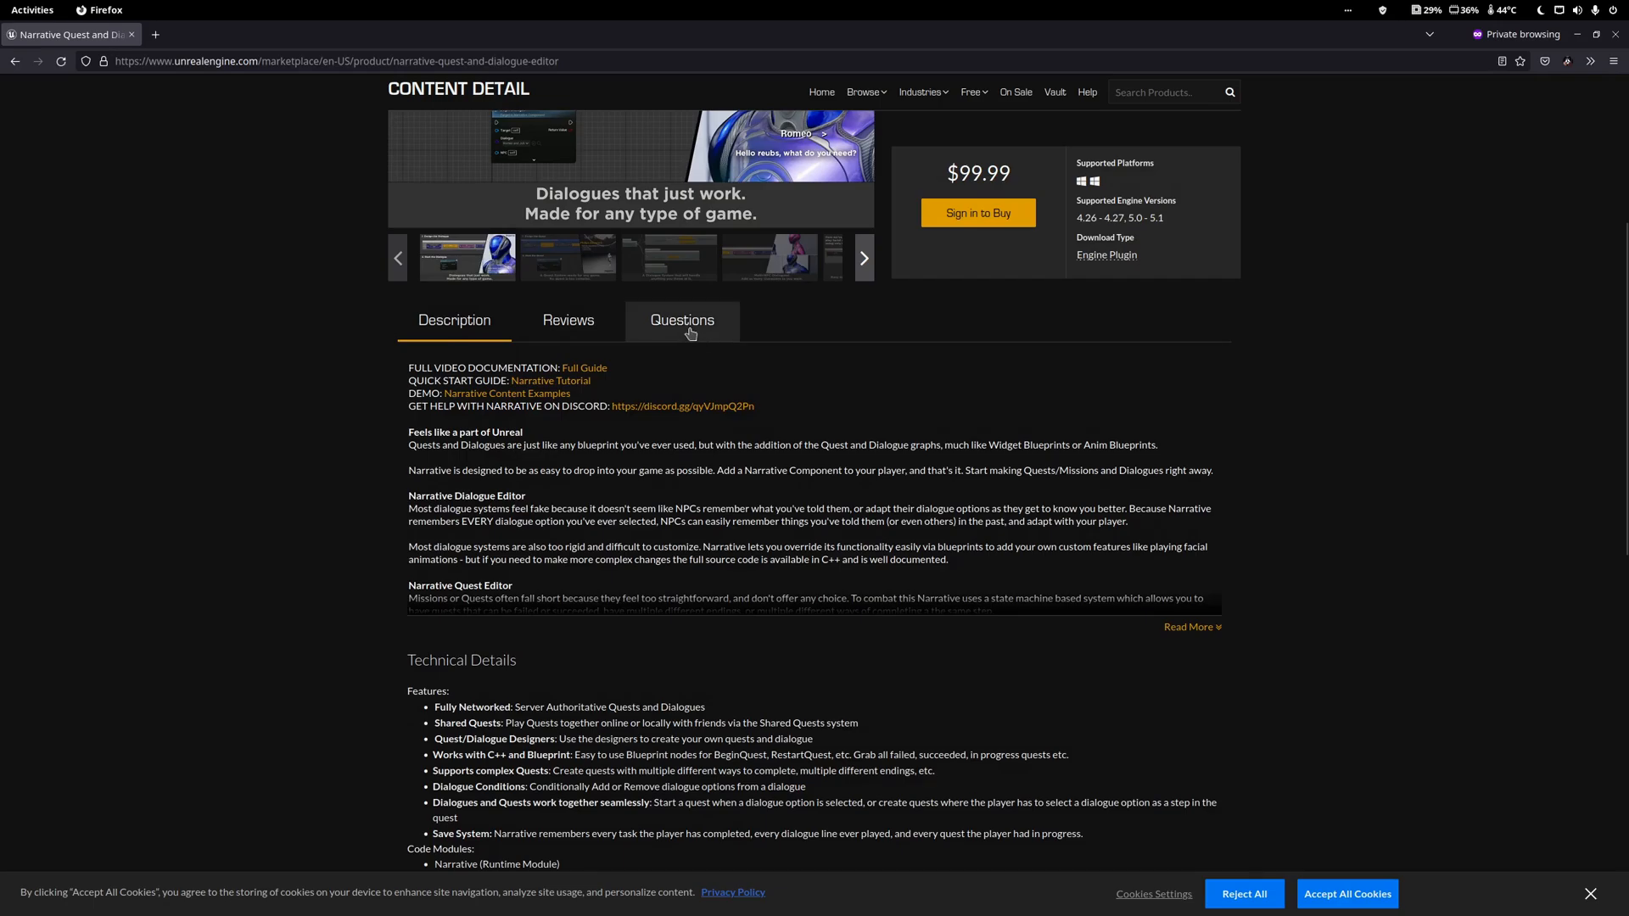